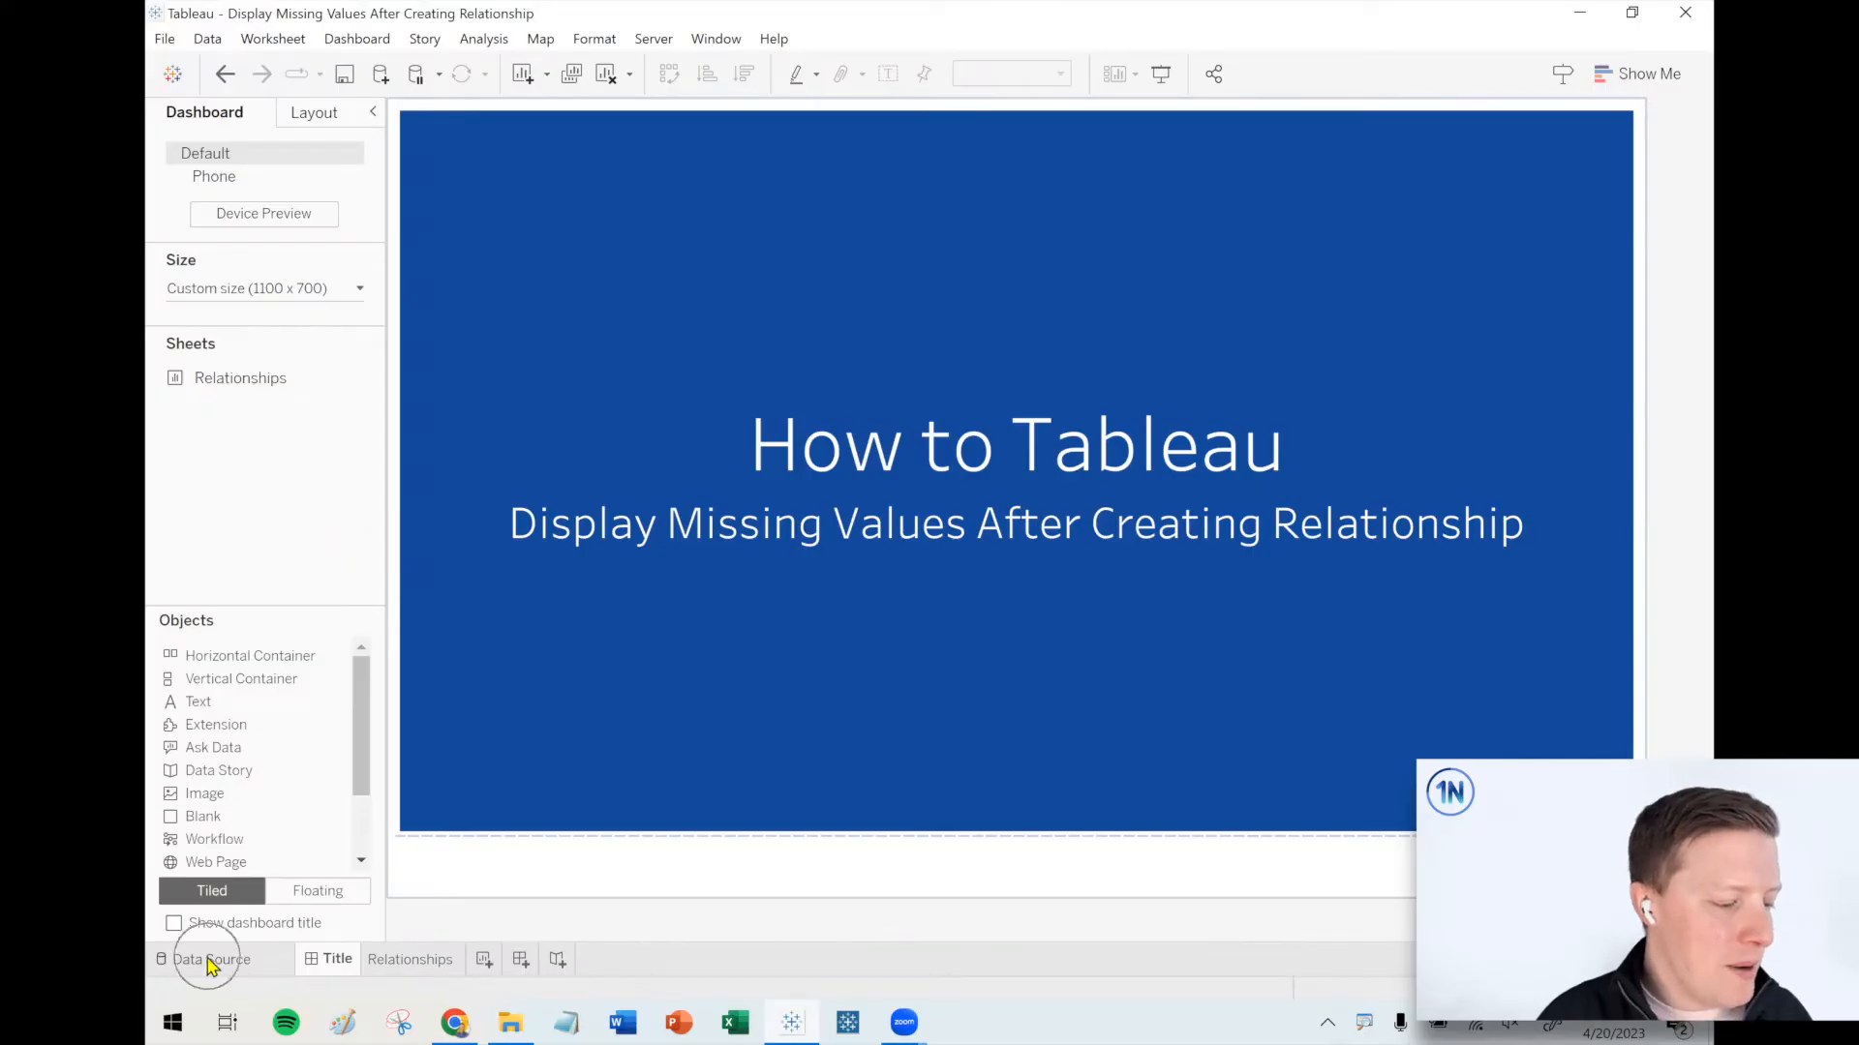
- Switch to the data source page showing the related Crashes and Vehicles extracts
{"action": "left_click", "coordinate": [212, 959]}
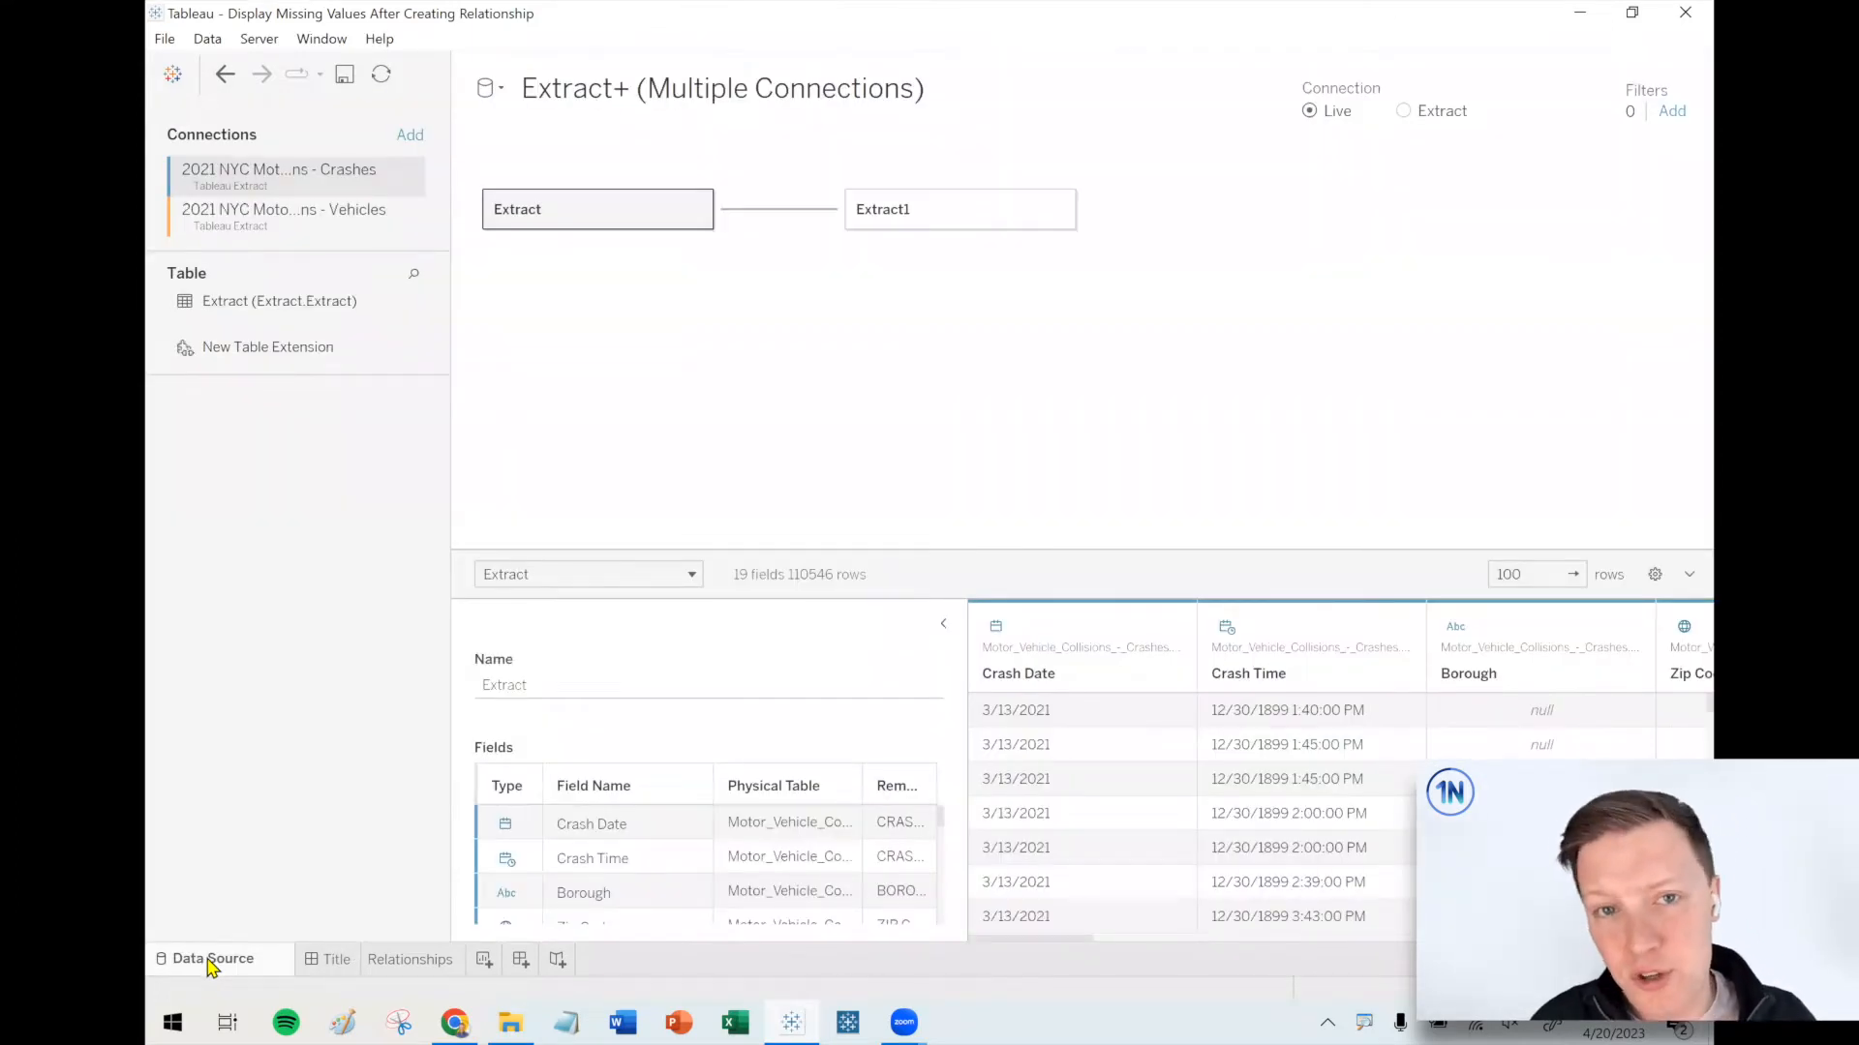
{"action": "mouse_move", "coordinate": [212, 957]}
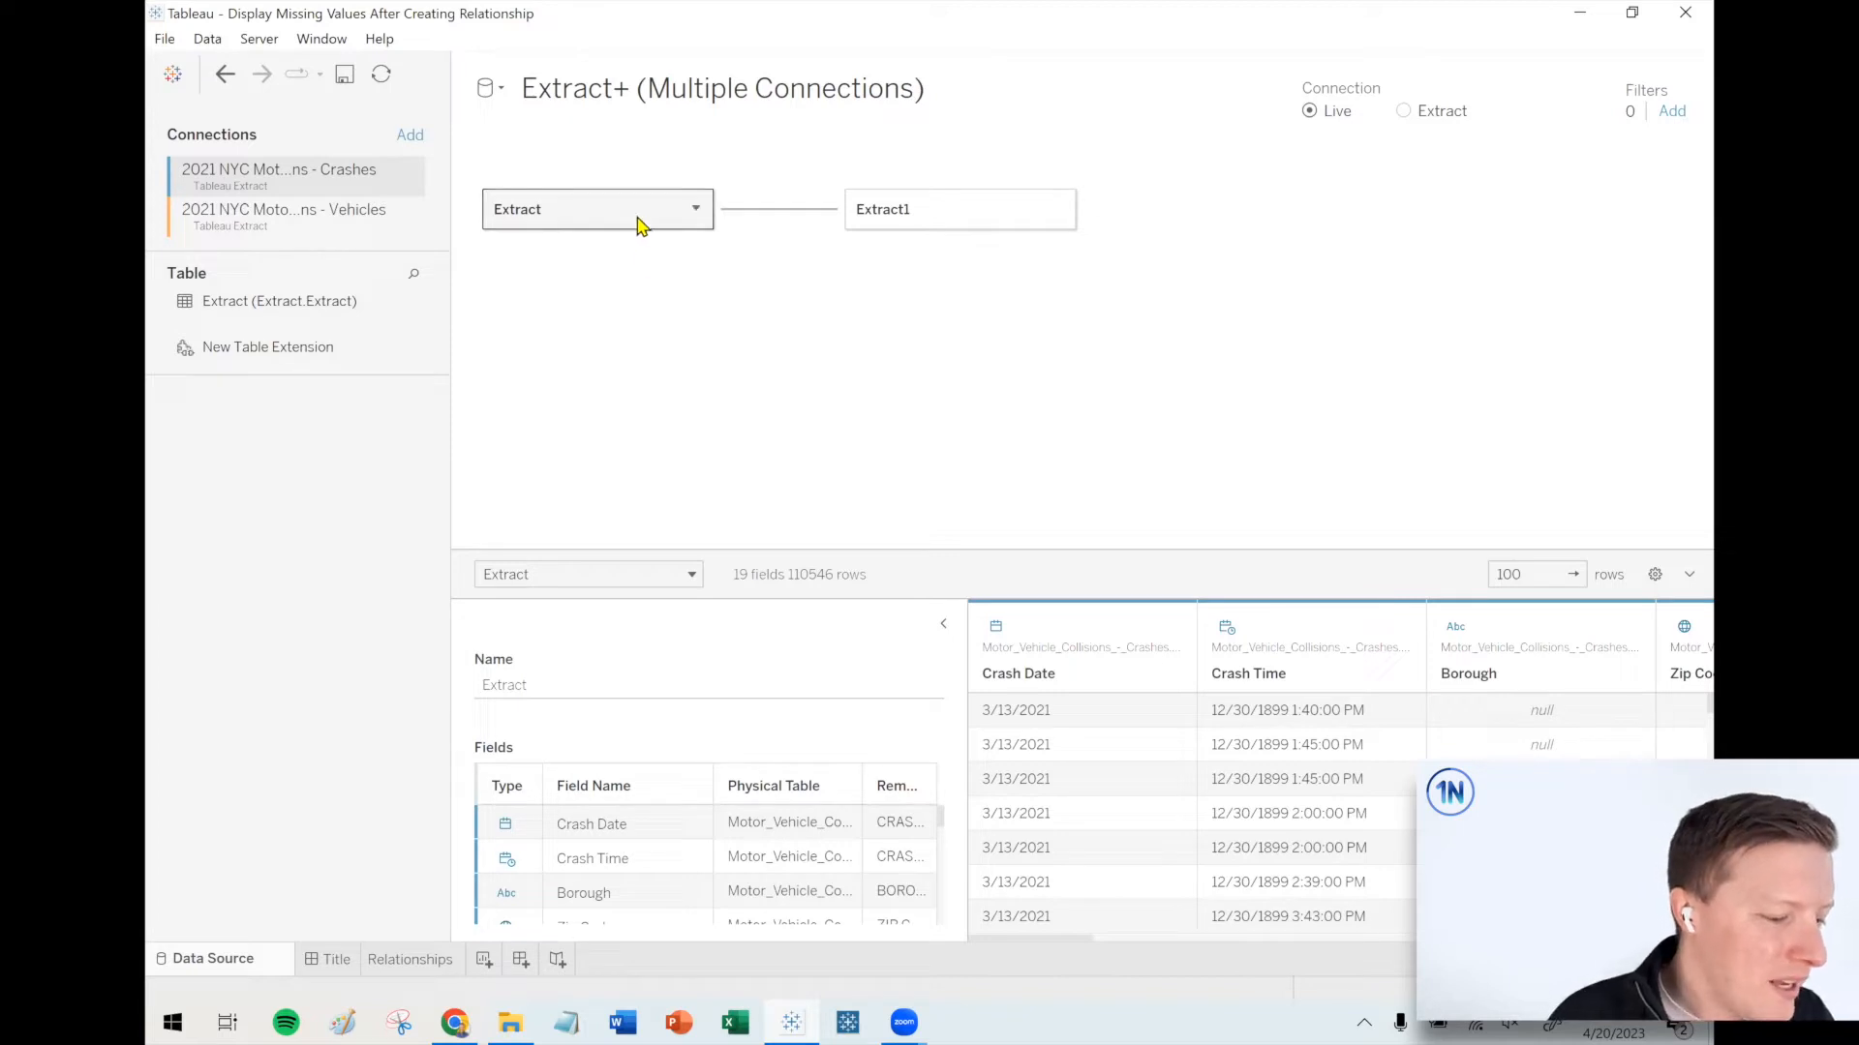
{"action": "mouse_move", "coordinate": [806, 220]}
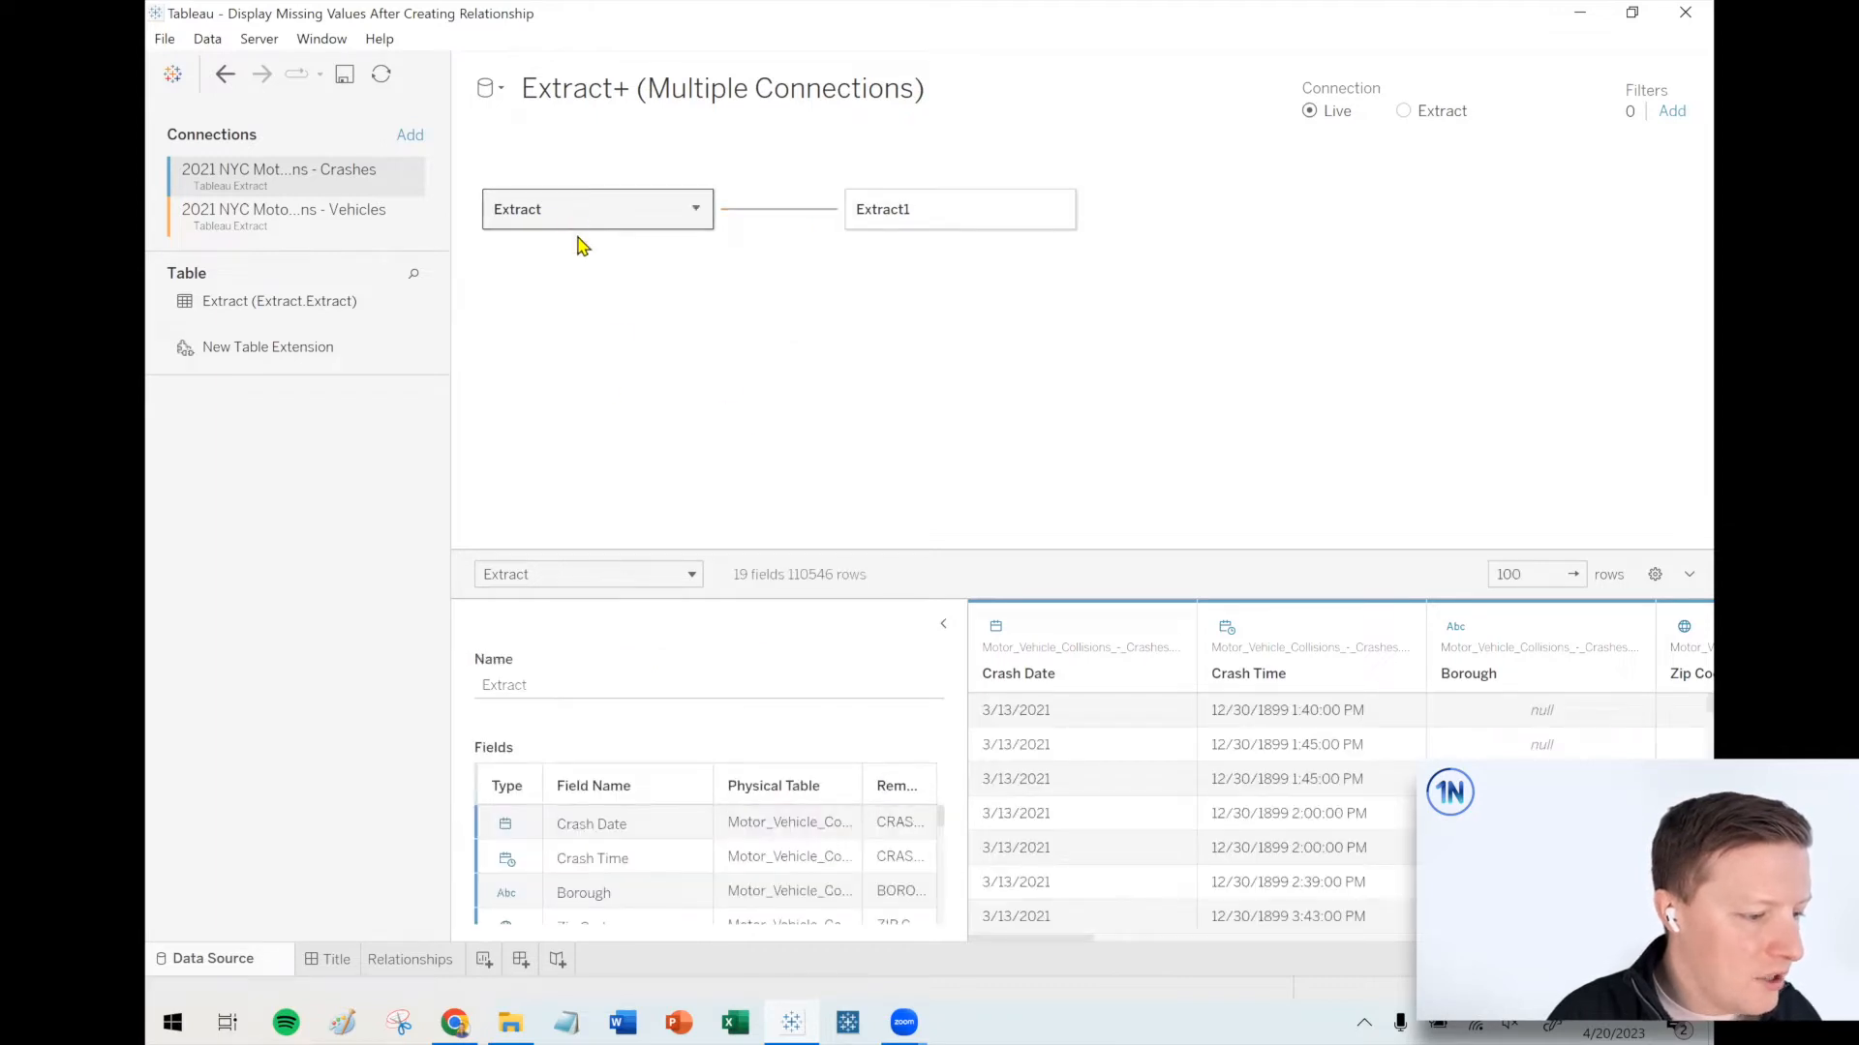
{"action": "mouse_move", "coordinate": [922, 223]}
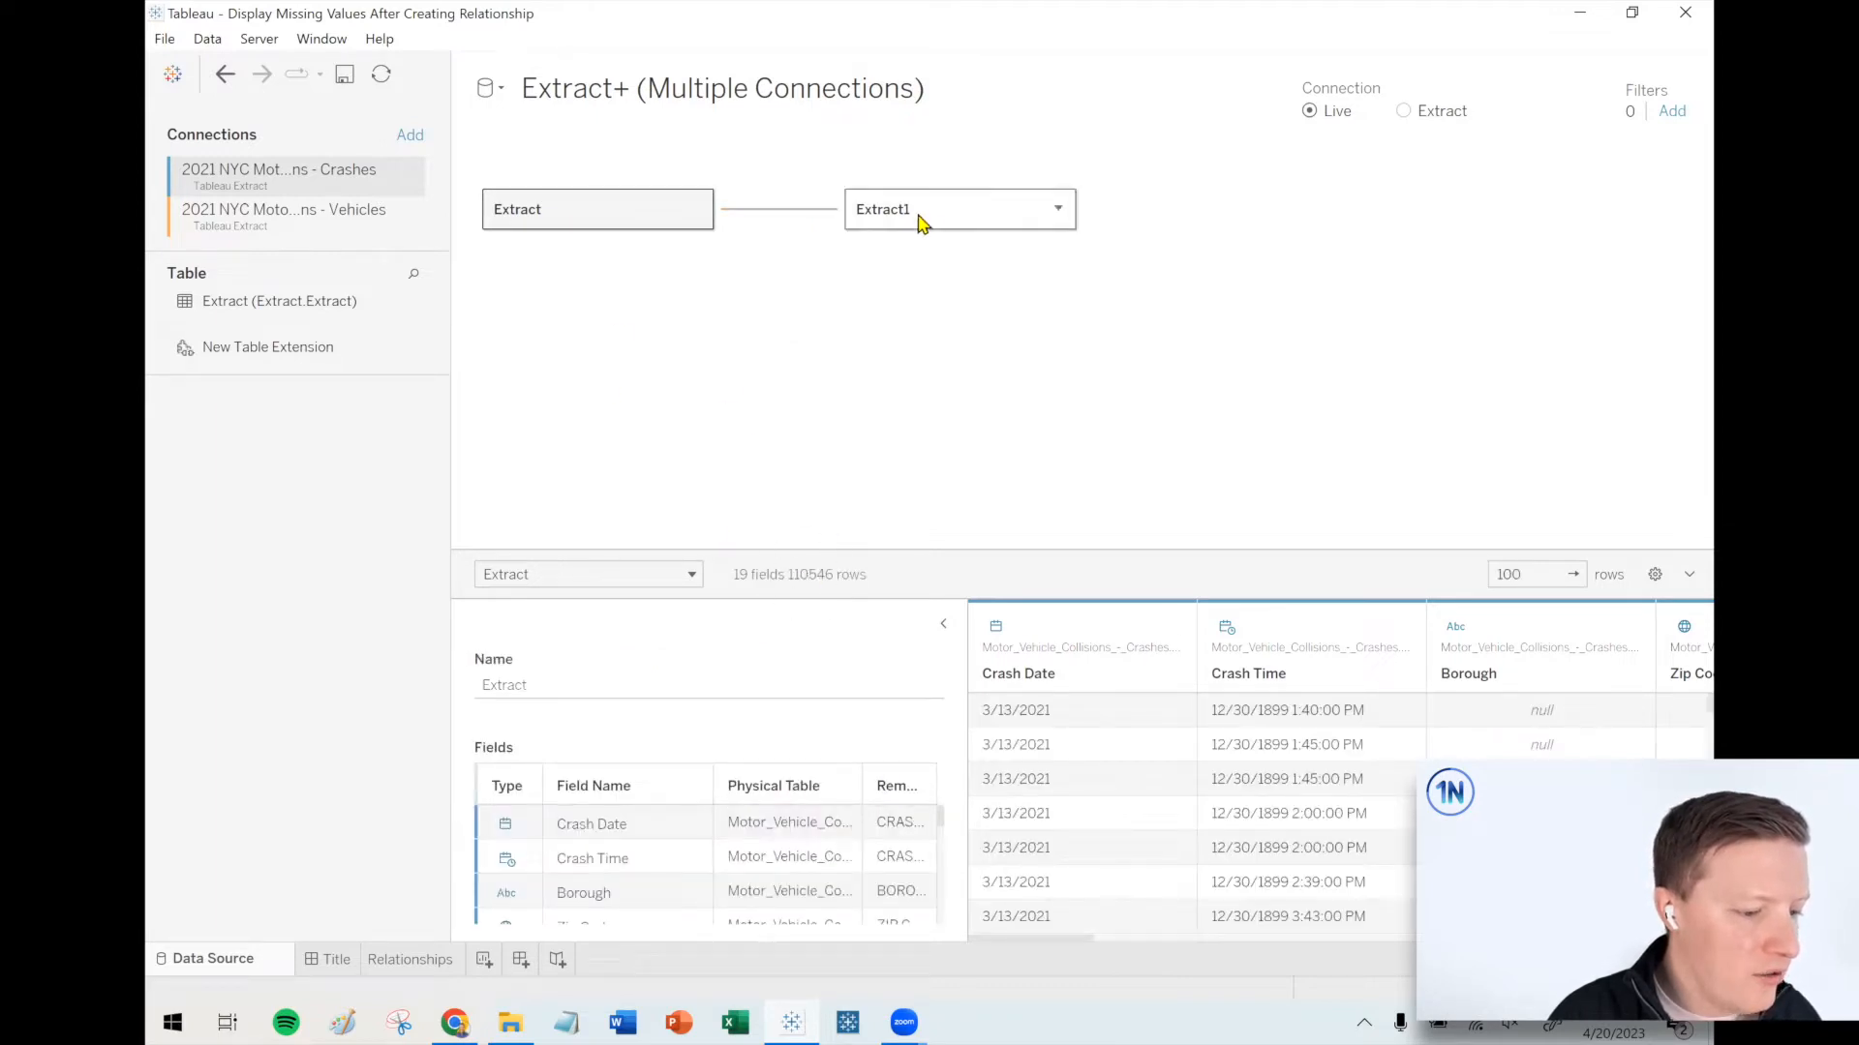
- Preview the vehicles extract's data, then go to the Relationships worksheet
{"action": "left_click", "coordinate": [957, 209]}
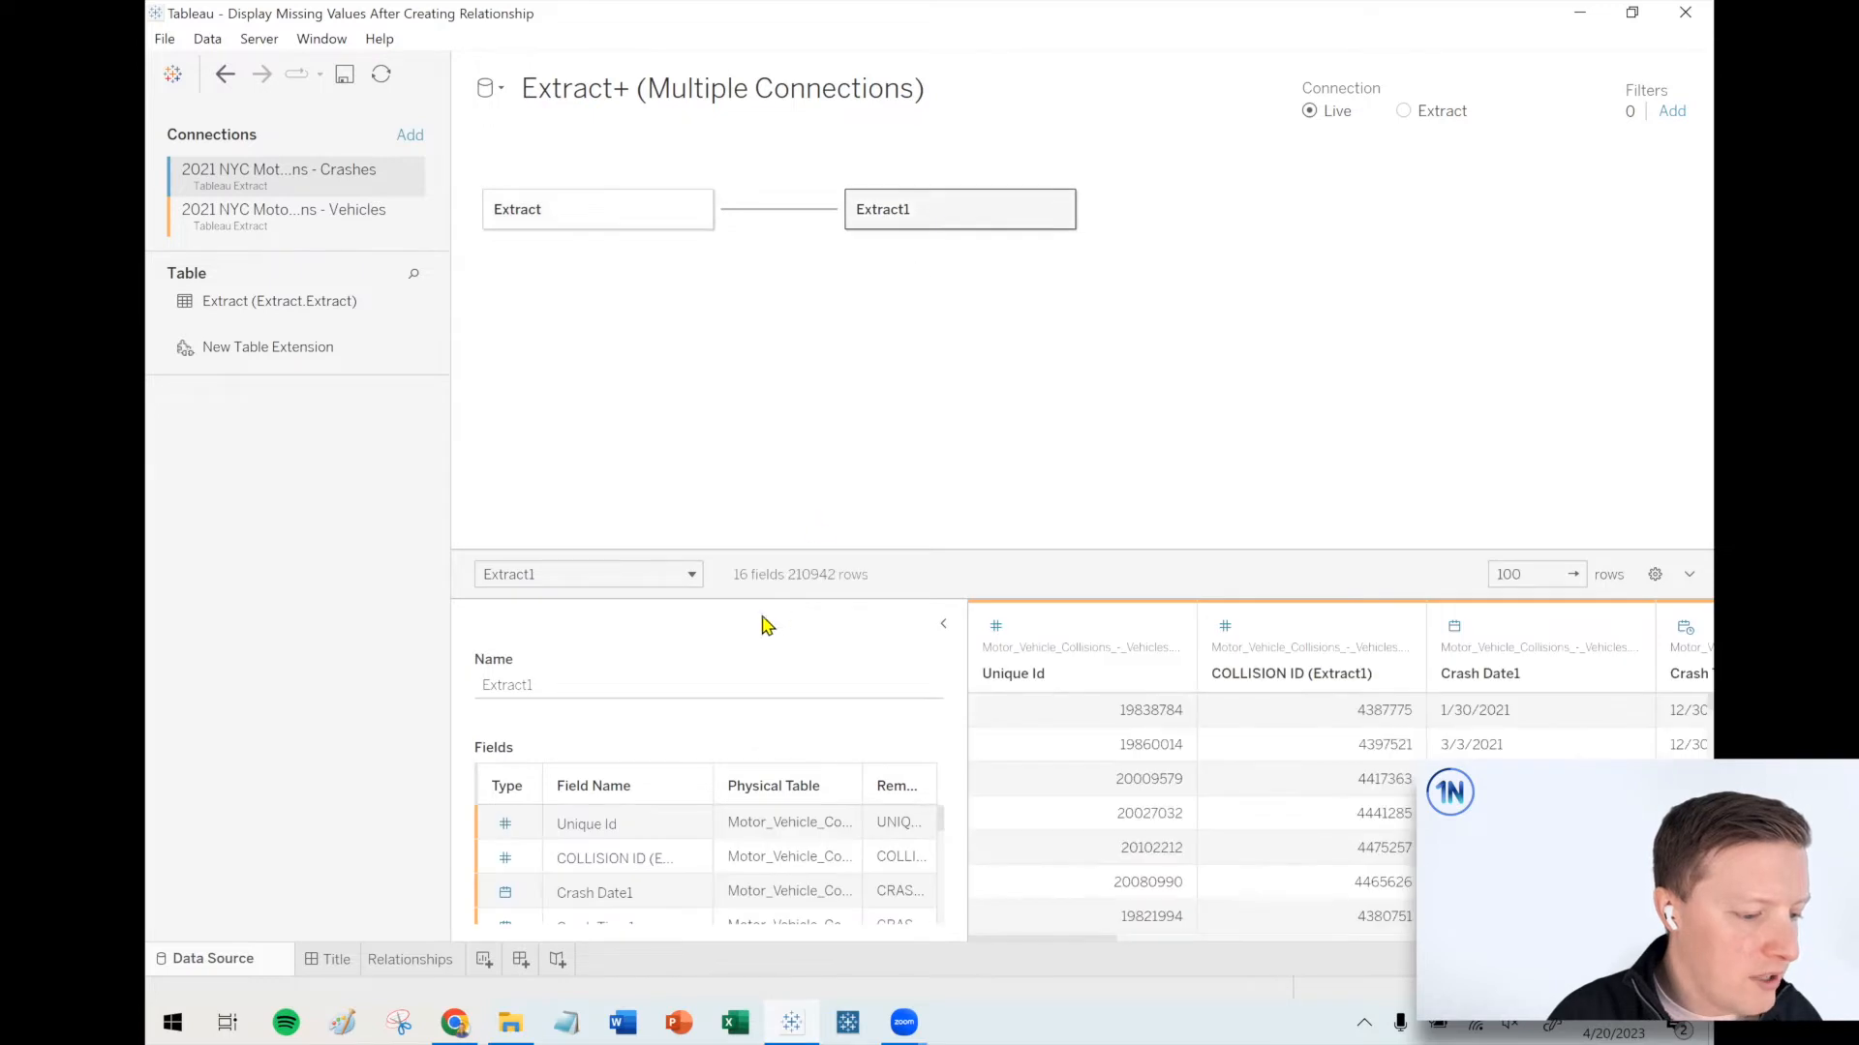
{"action": "mouse_move", "coordinate": [866, 424]}
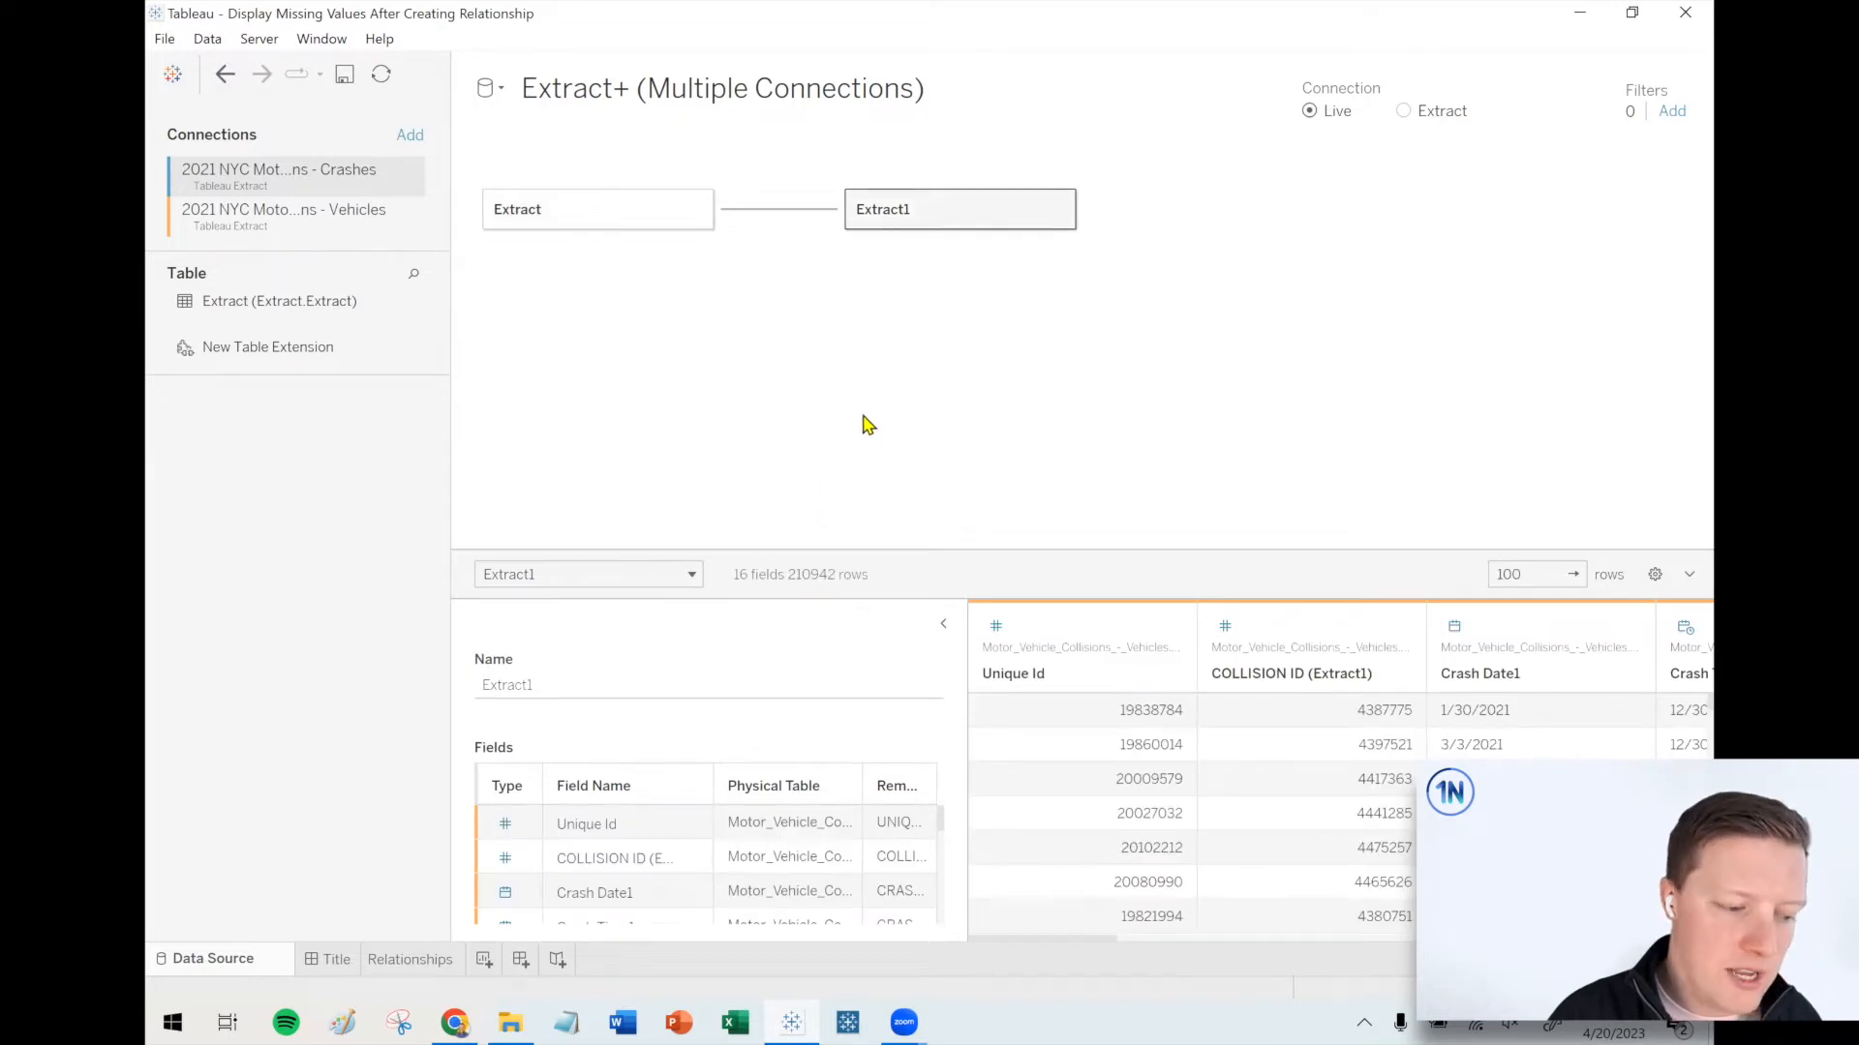
{"action": "left_click", "coordinate": [411, 960]}
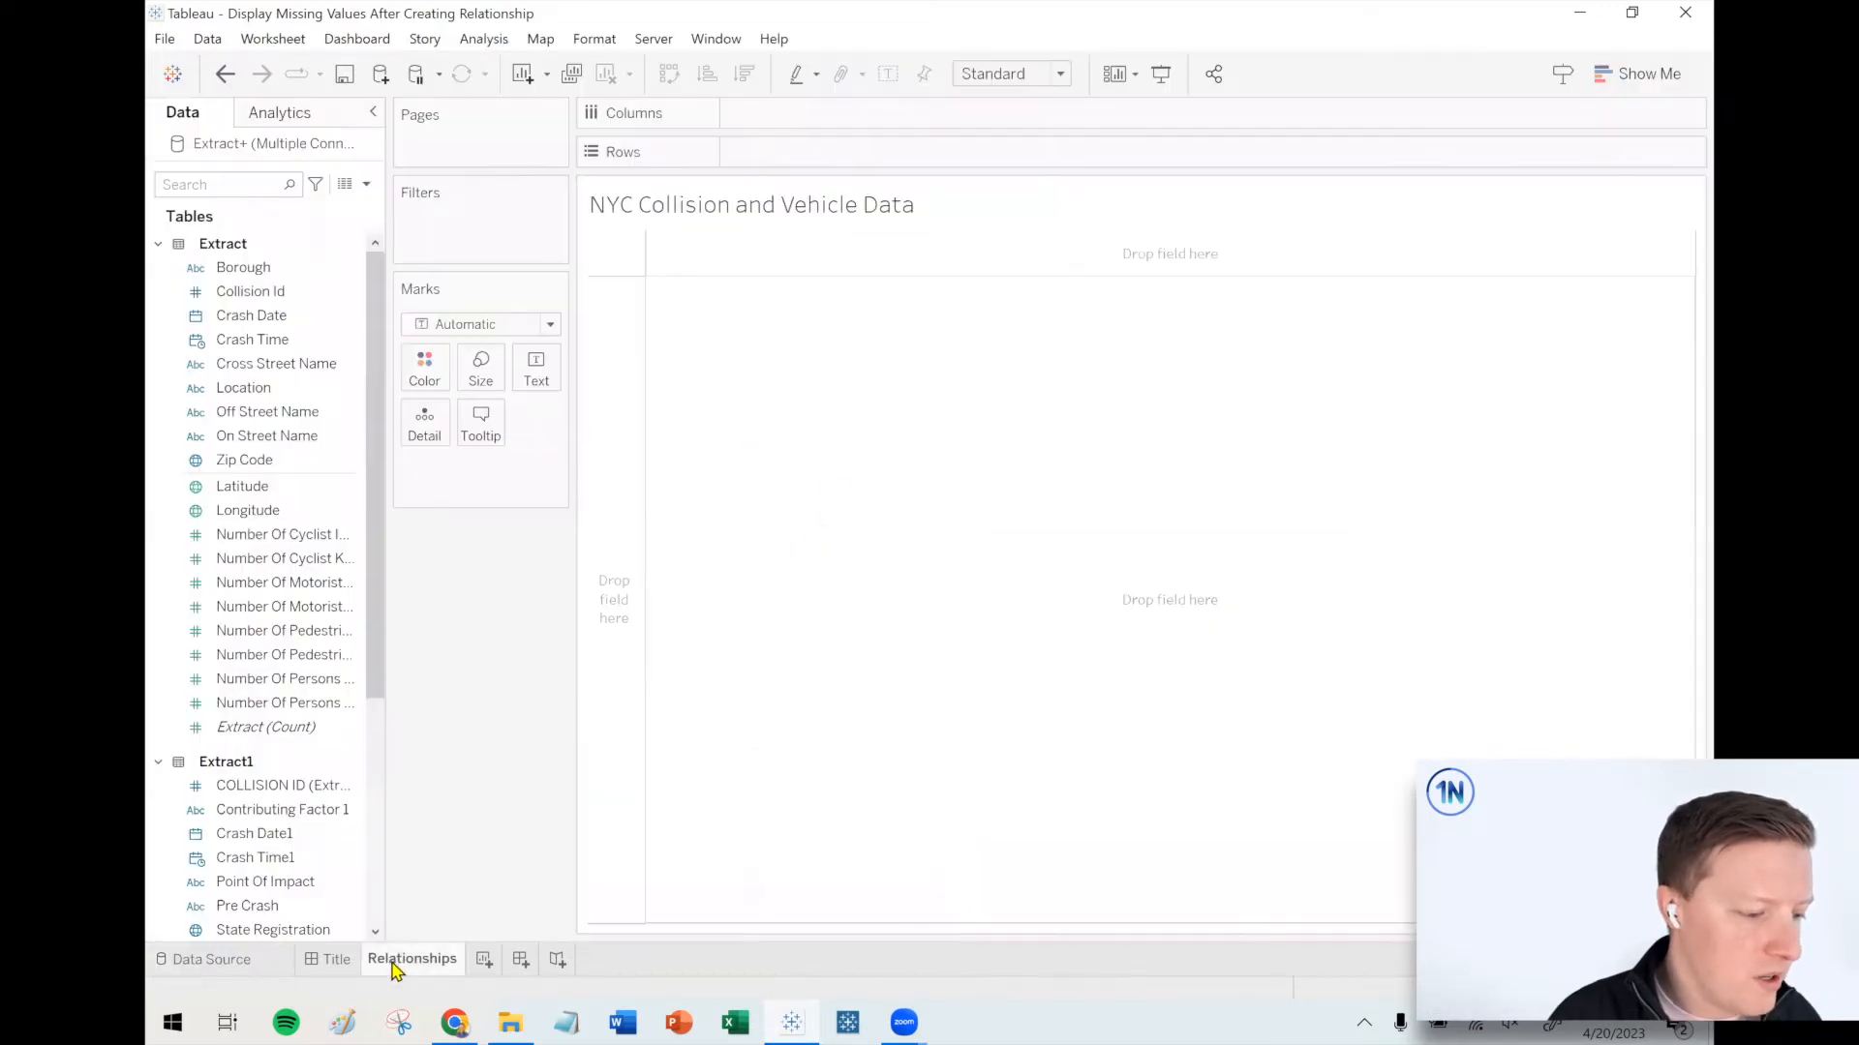
- Put the crashes table's Collision Id on Rows, adding all 110,546 members
{"action": "left_click", "coordinate": [250, 290]}
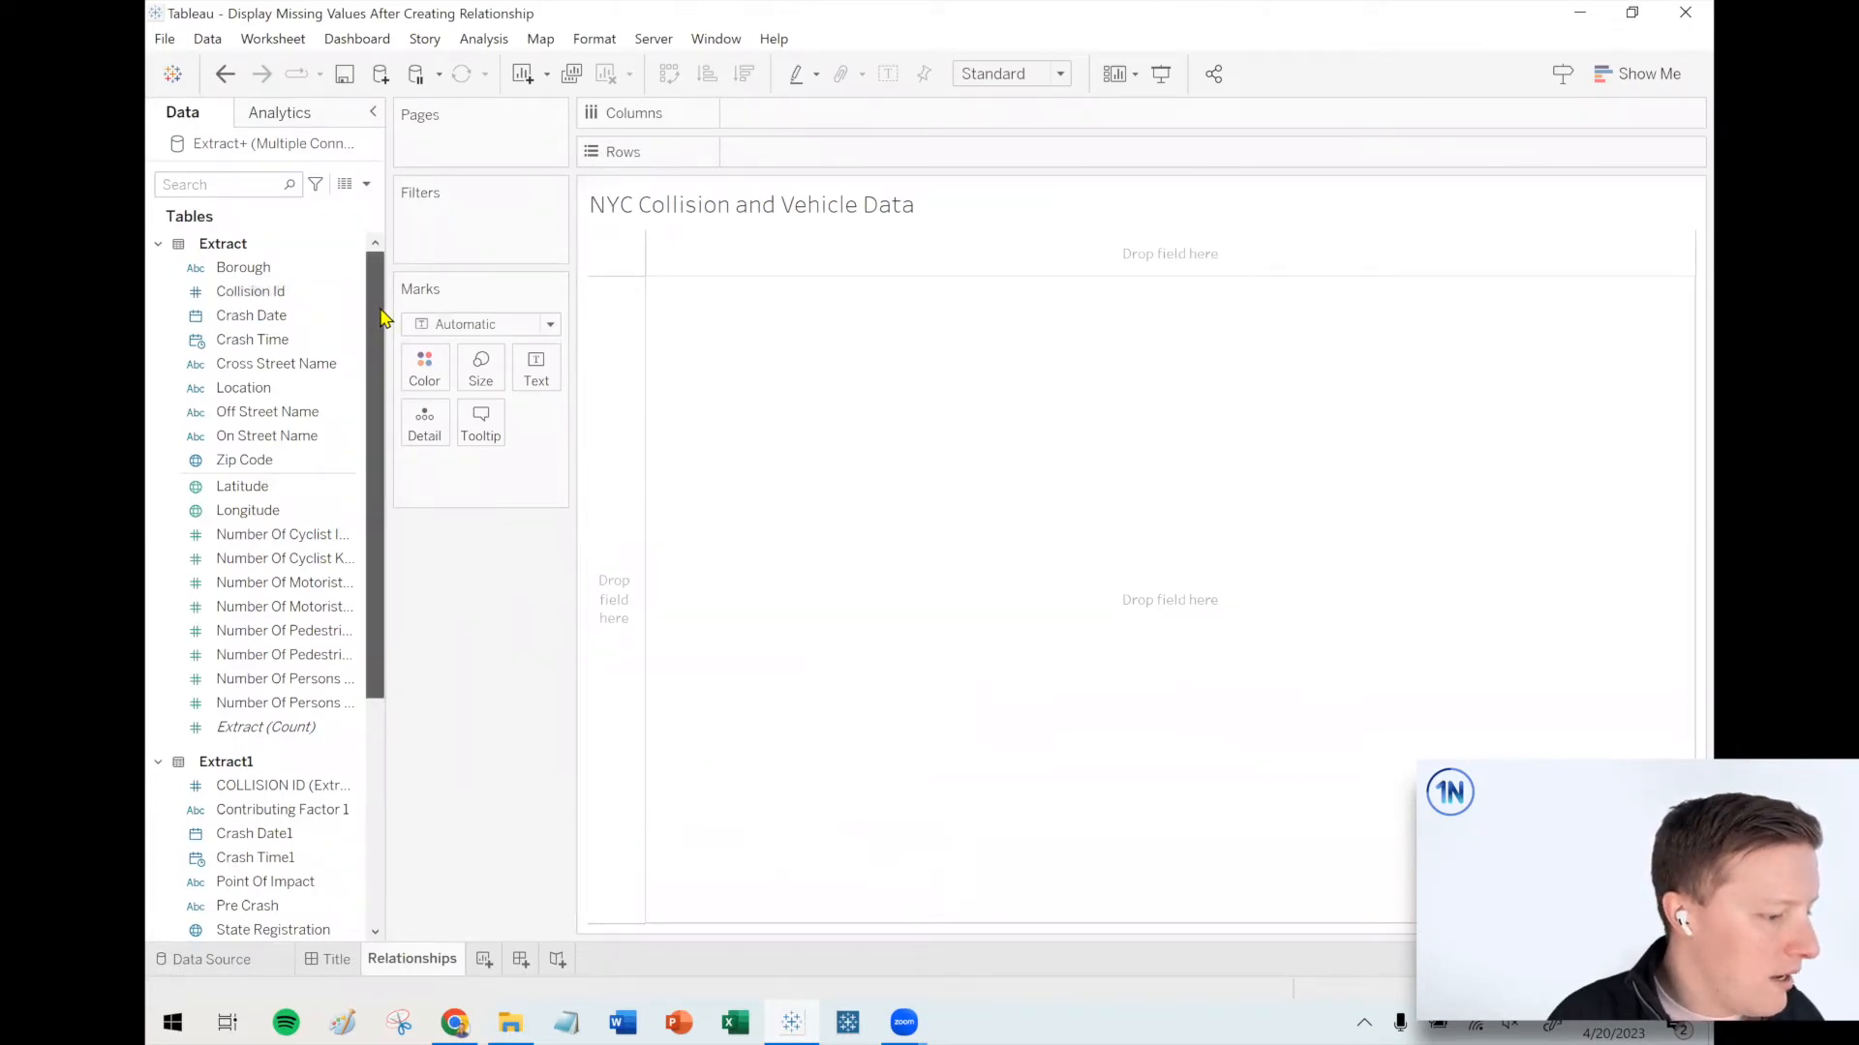
{"action": "left_click", "coordinate": [249, 291]}
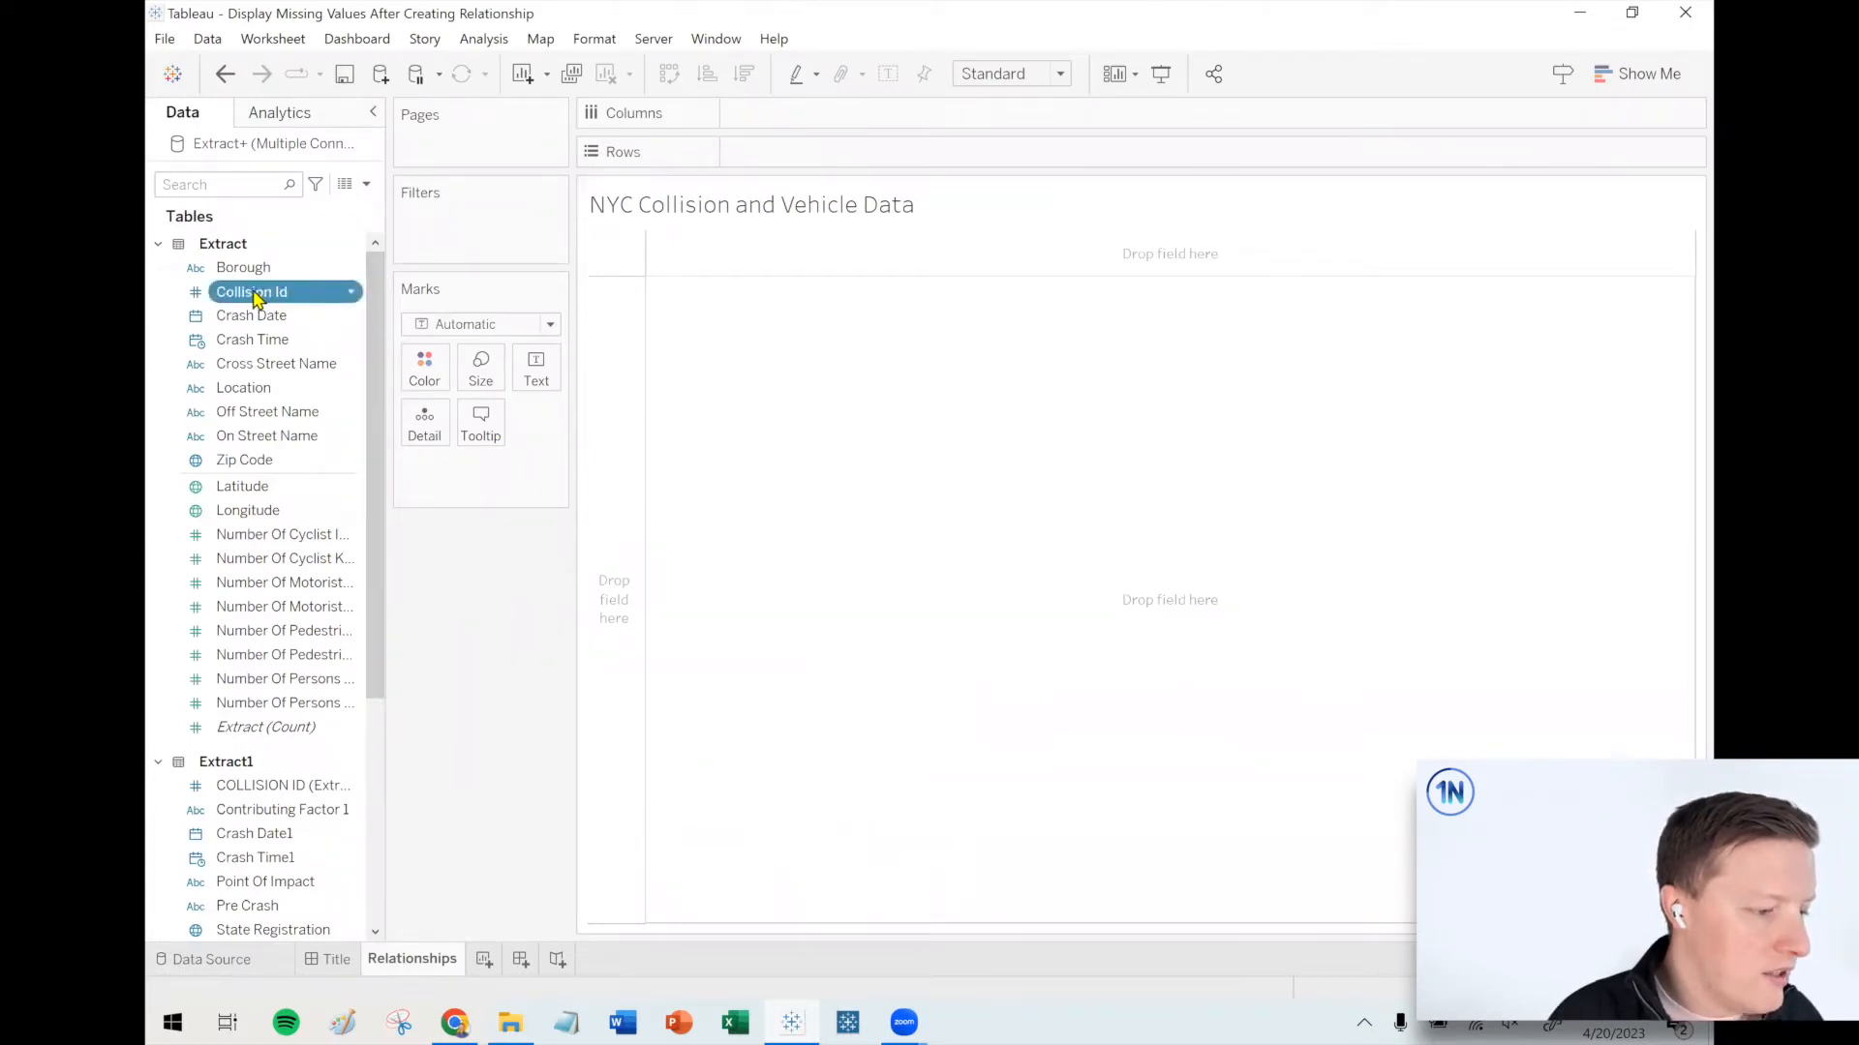
{"action": "left_click_drag", "start_coordinate": [252, 291], "coordinate": [809, 151]}
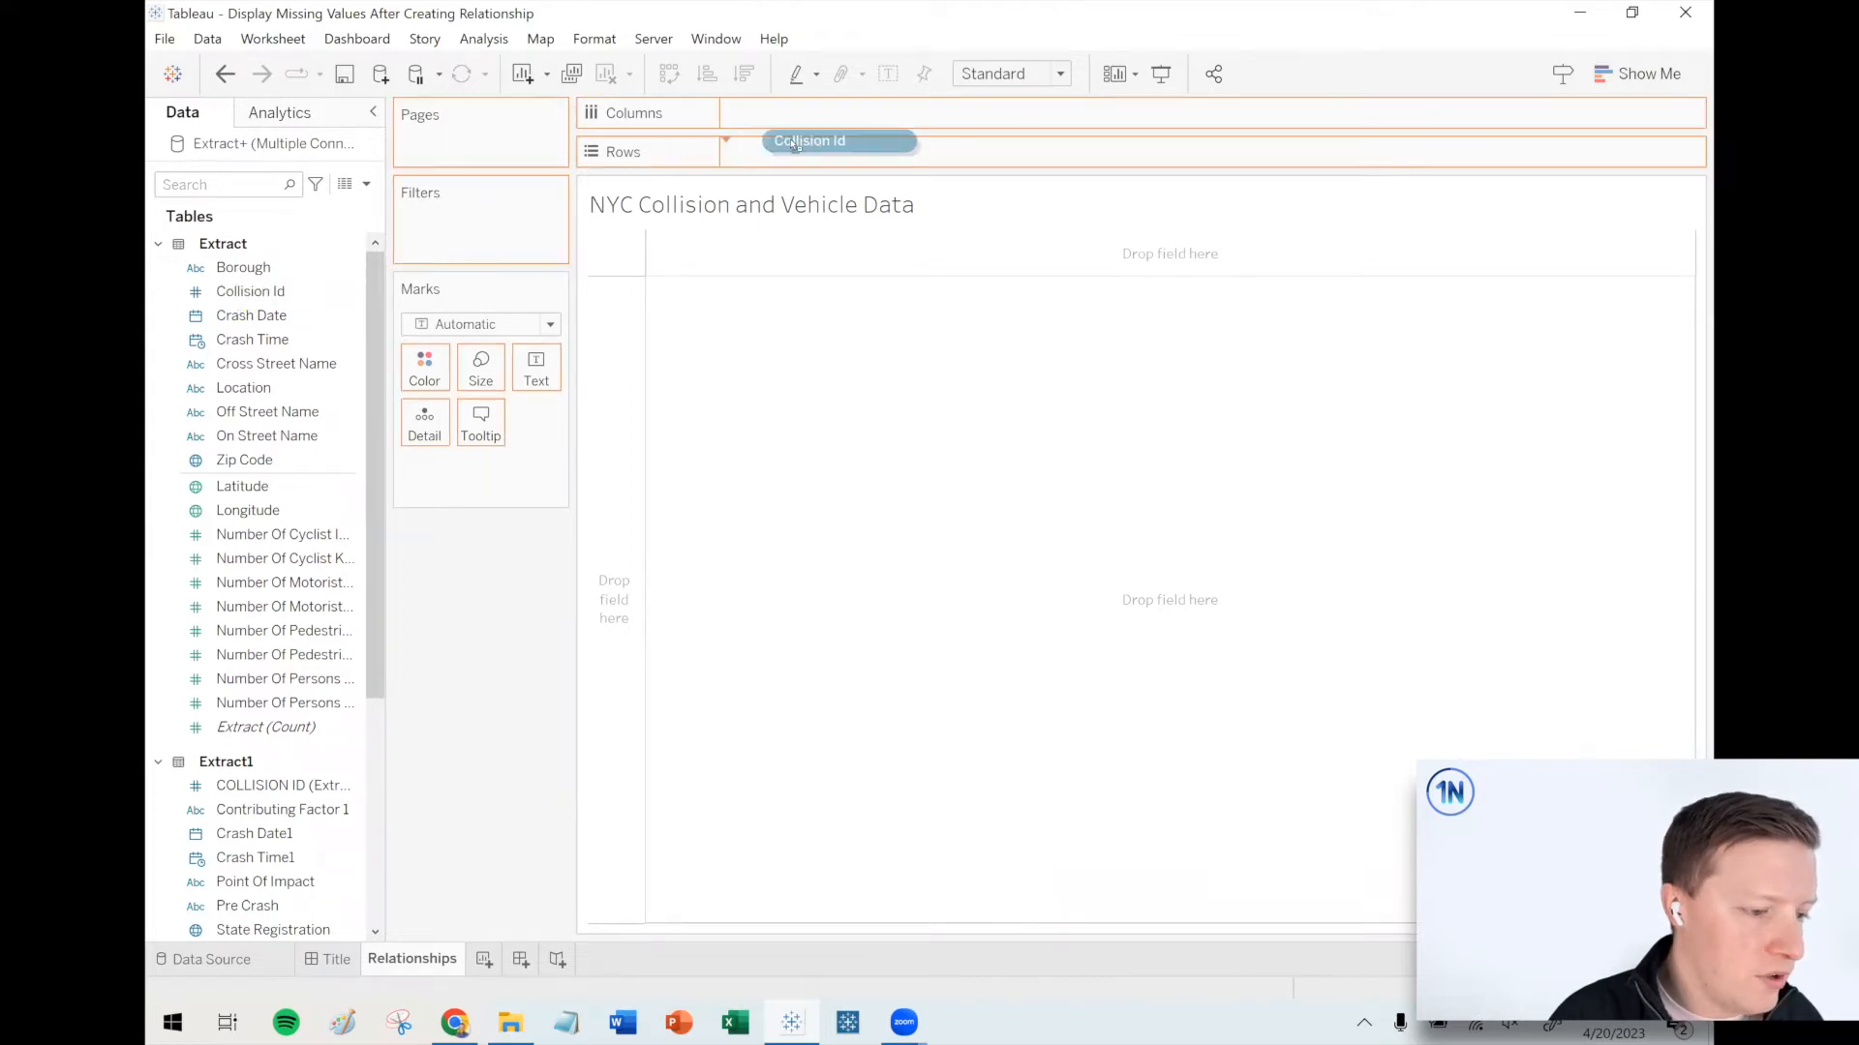
{"action": "left_click", "coordinate": [809, 140]}
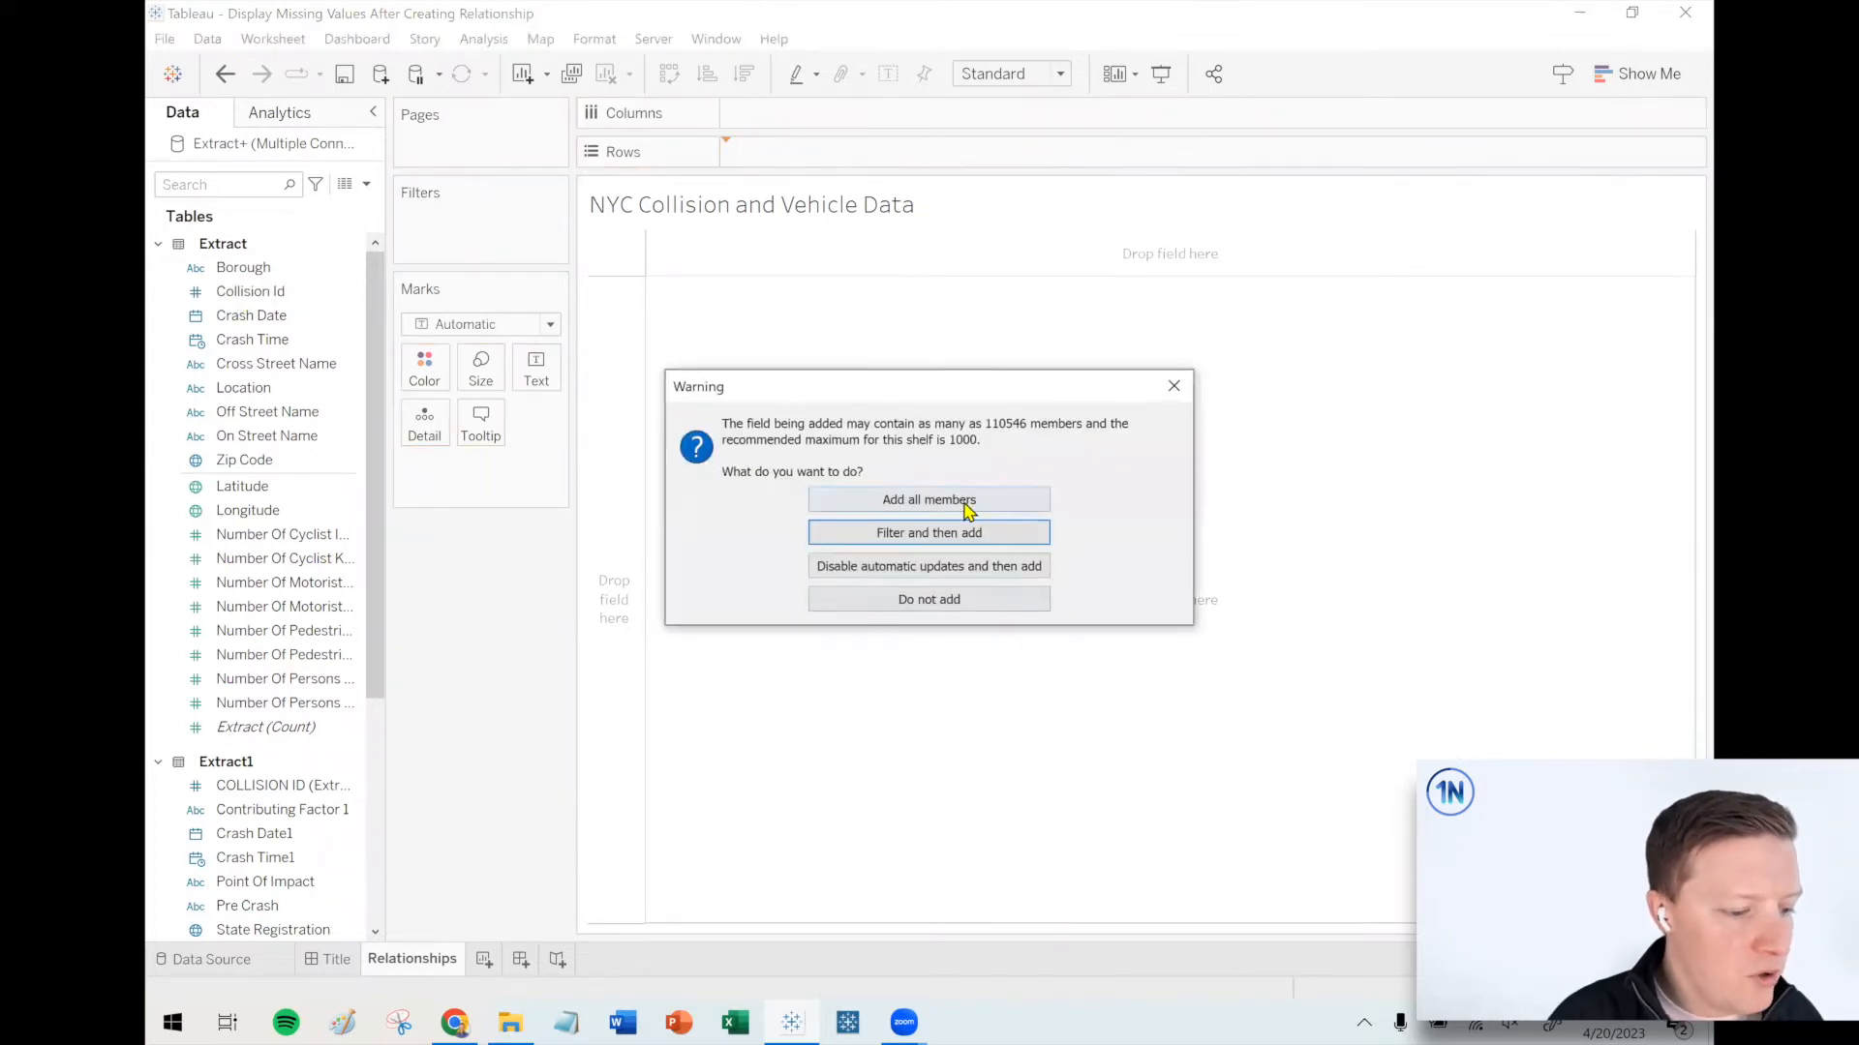
{"action": "left_click", "coordinate": [928, 500]}
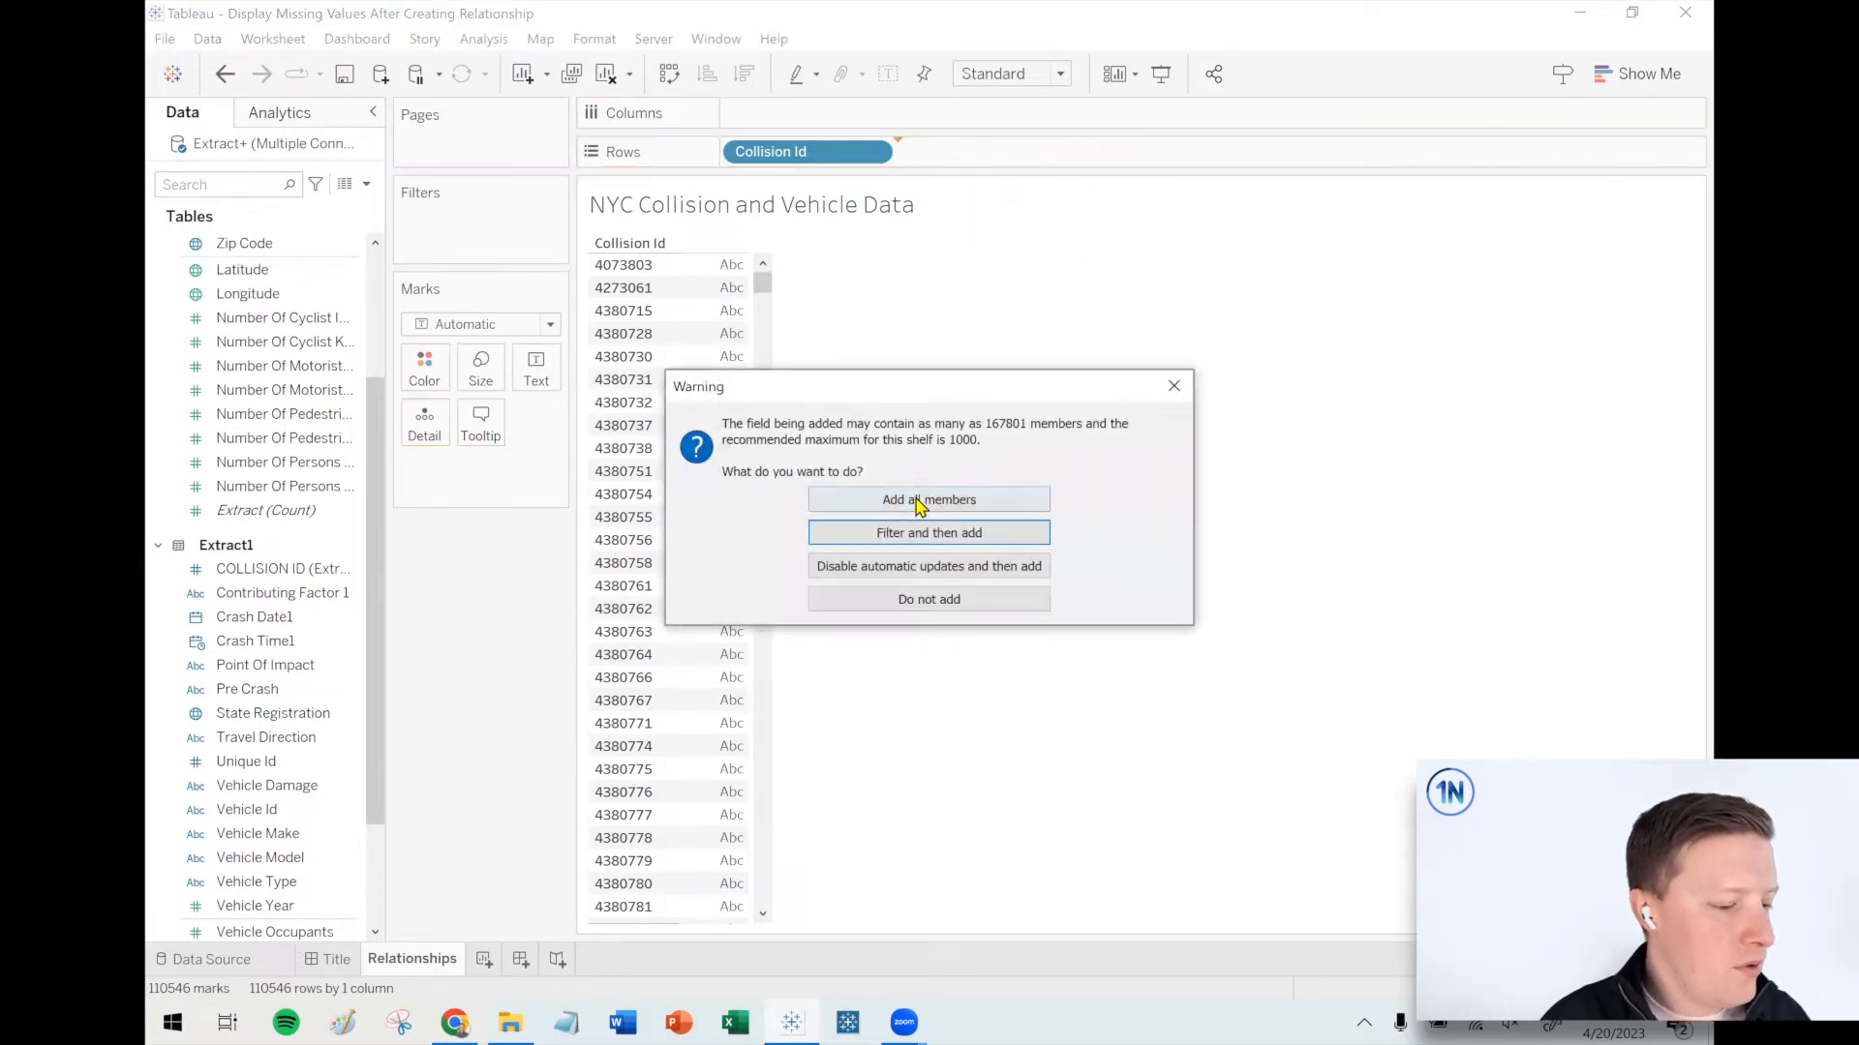
- Add all vehicle COLLISION ID members to Rows and widen the Data pane
{"action": "left_click", "coordinate": [928, 500]}
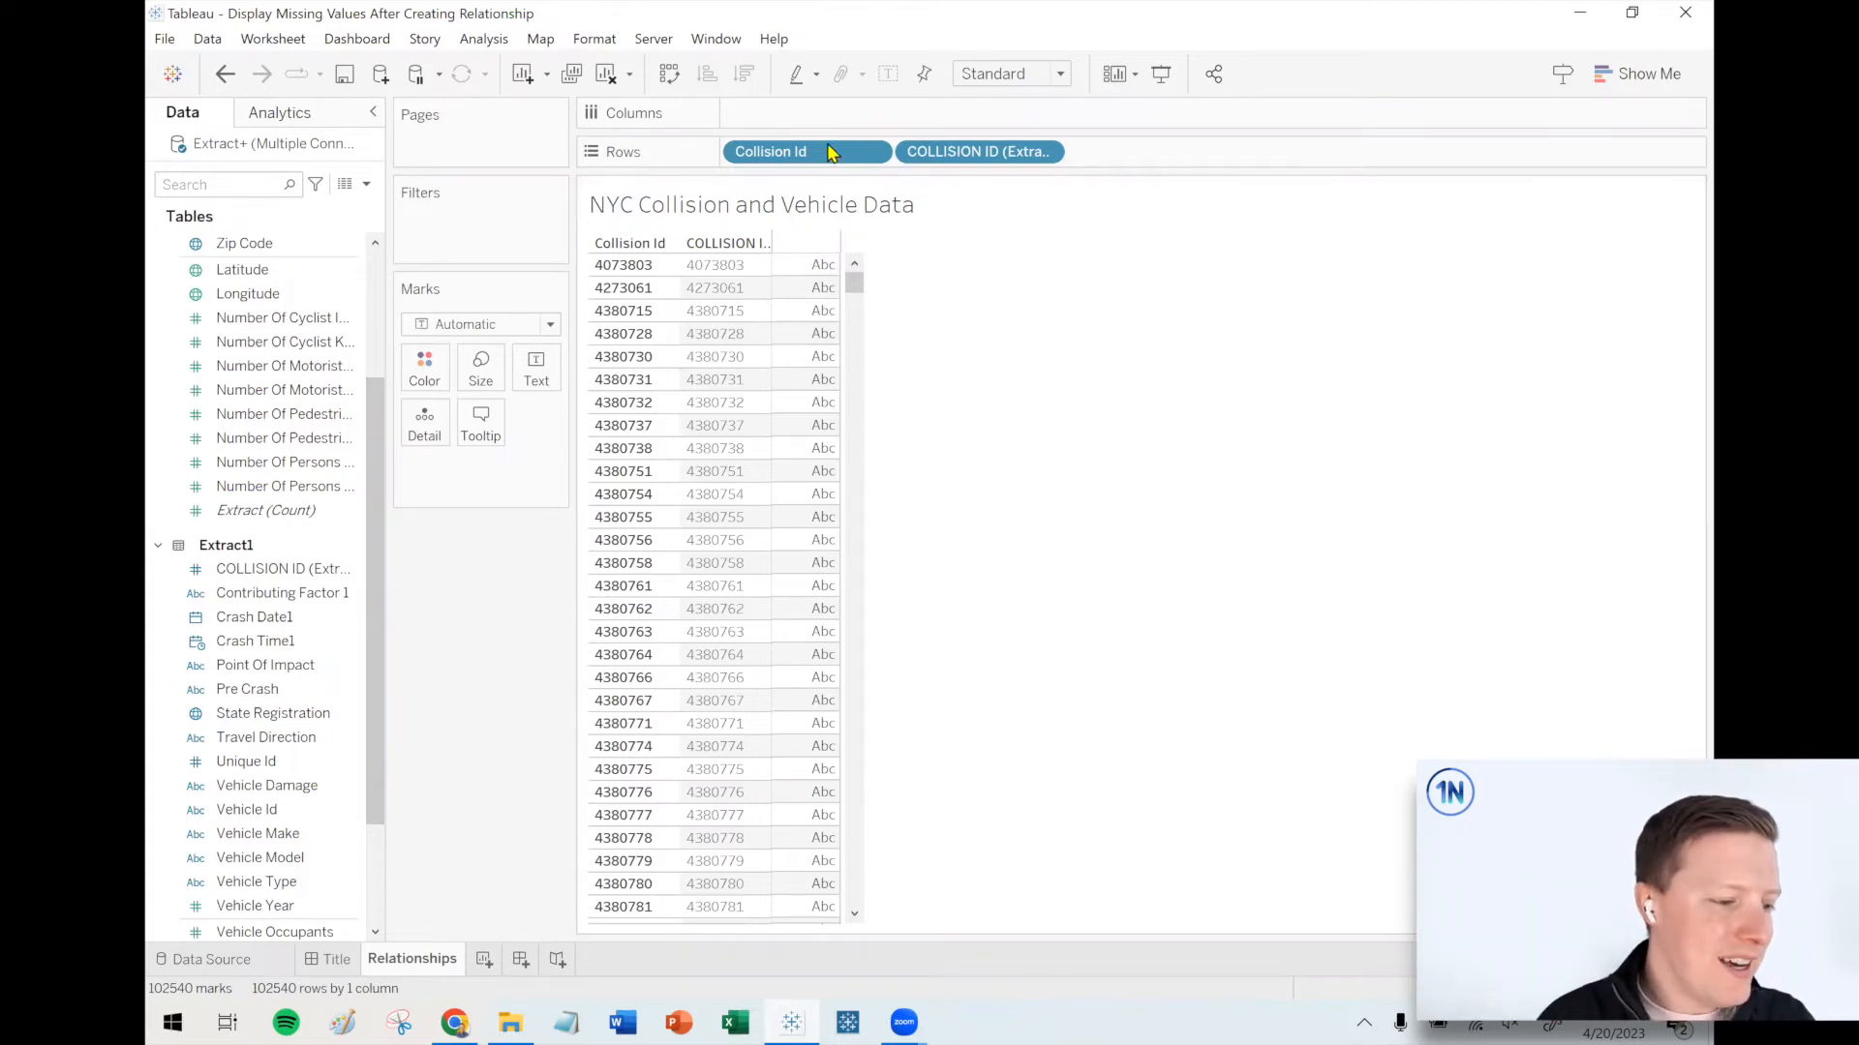
{"action": "mouse_move", "coordinate": [806, 152]}
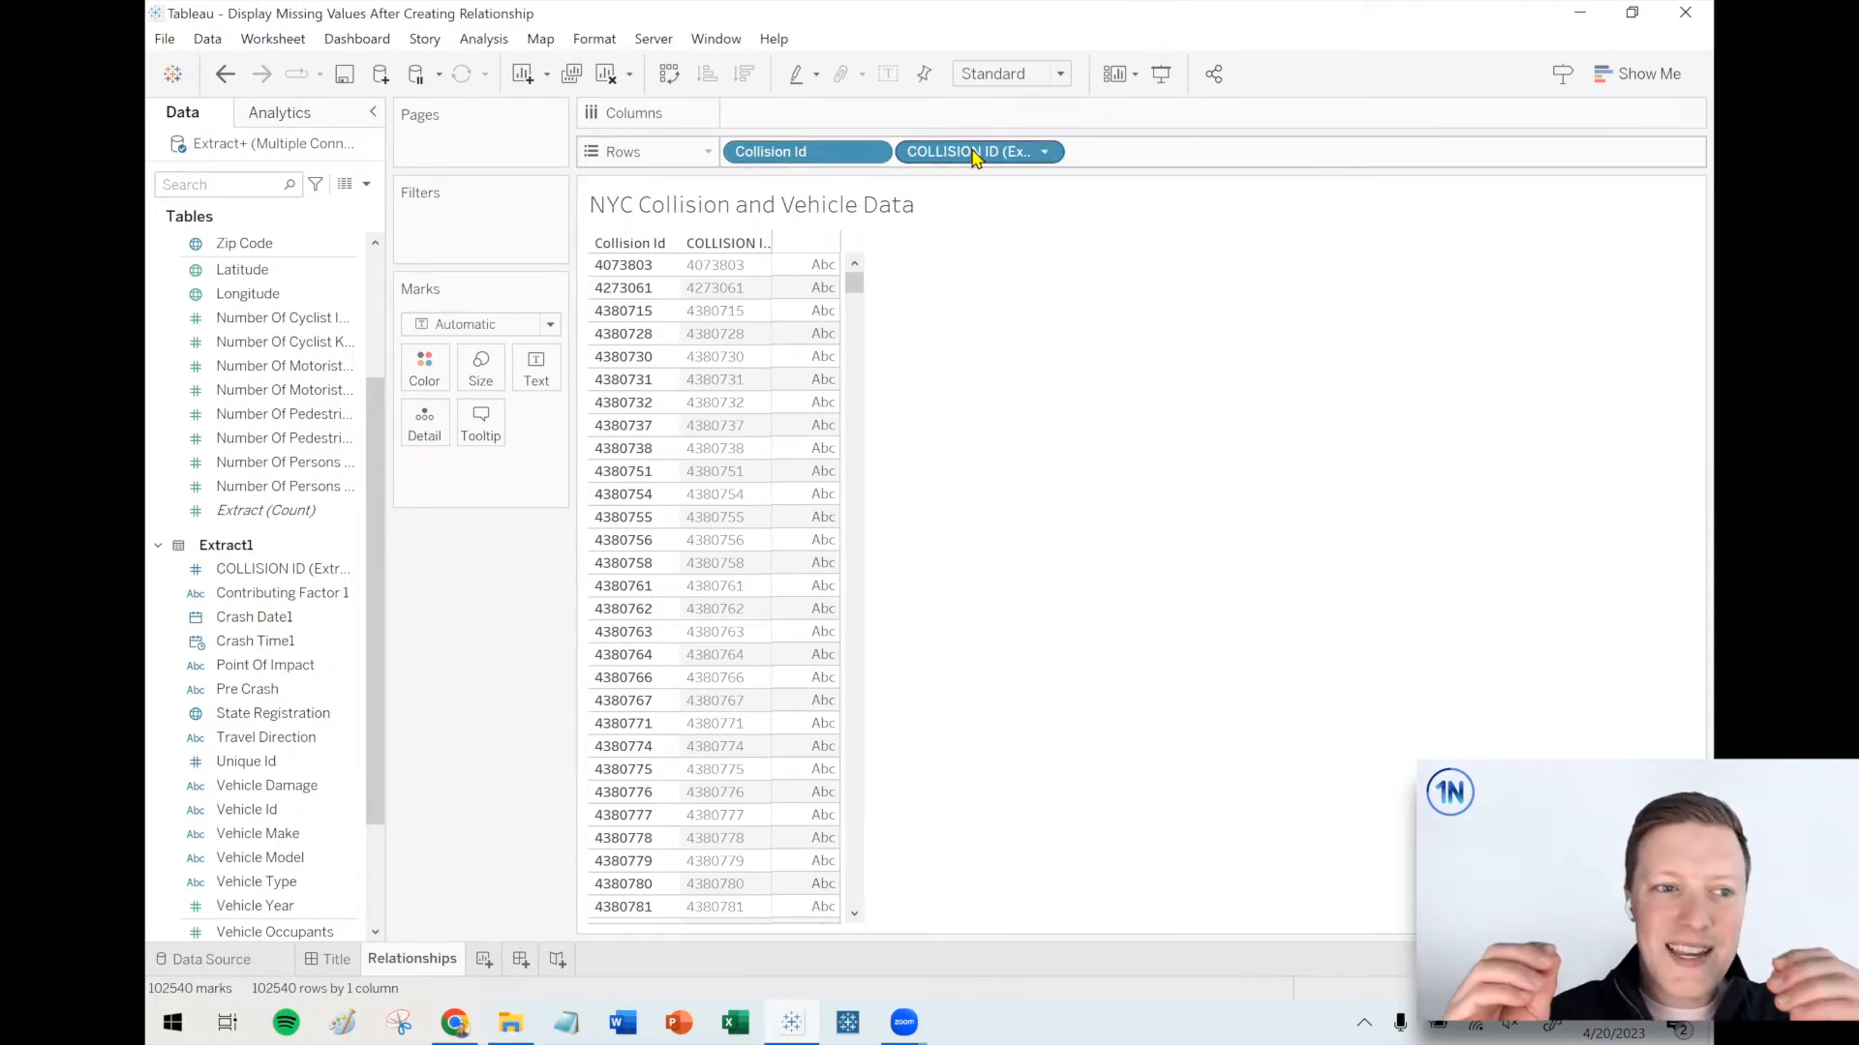
{"action": "mouse_move", "coordinate": [975, 151]}
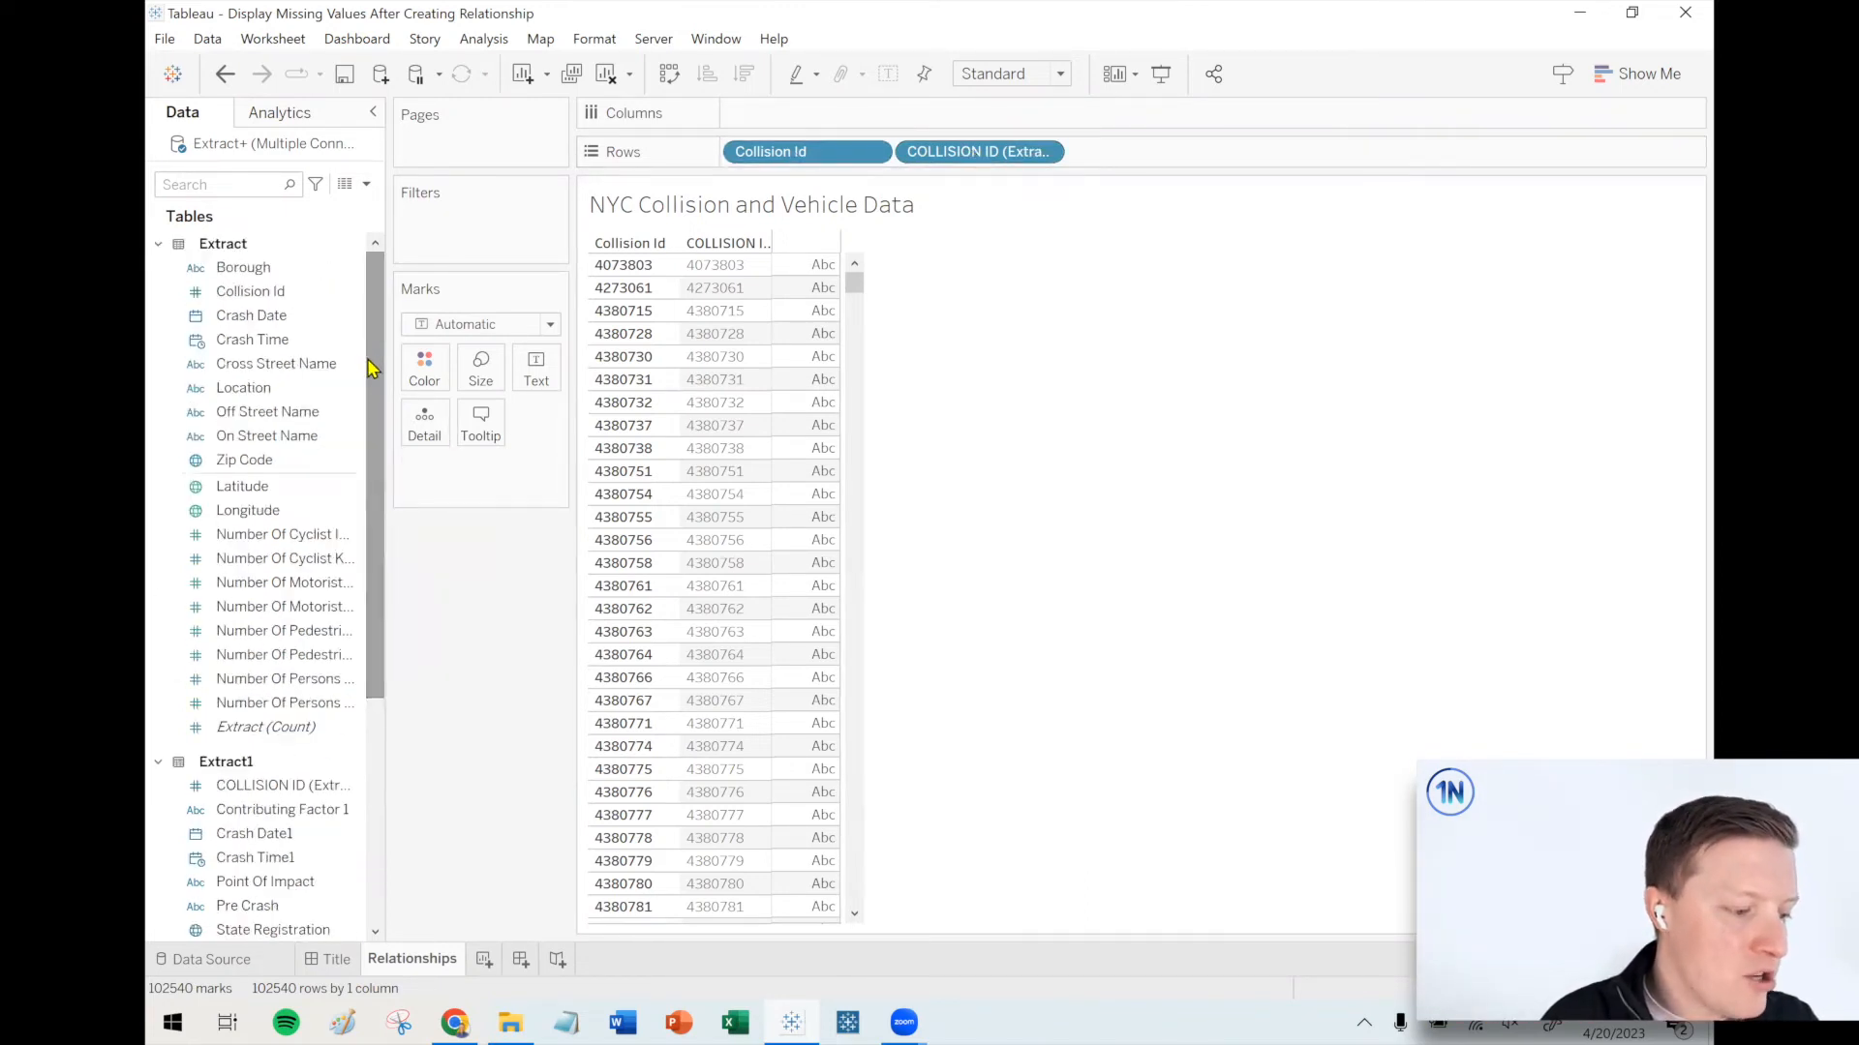
{"action": "left_click", "coordinate": [242, 486]}
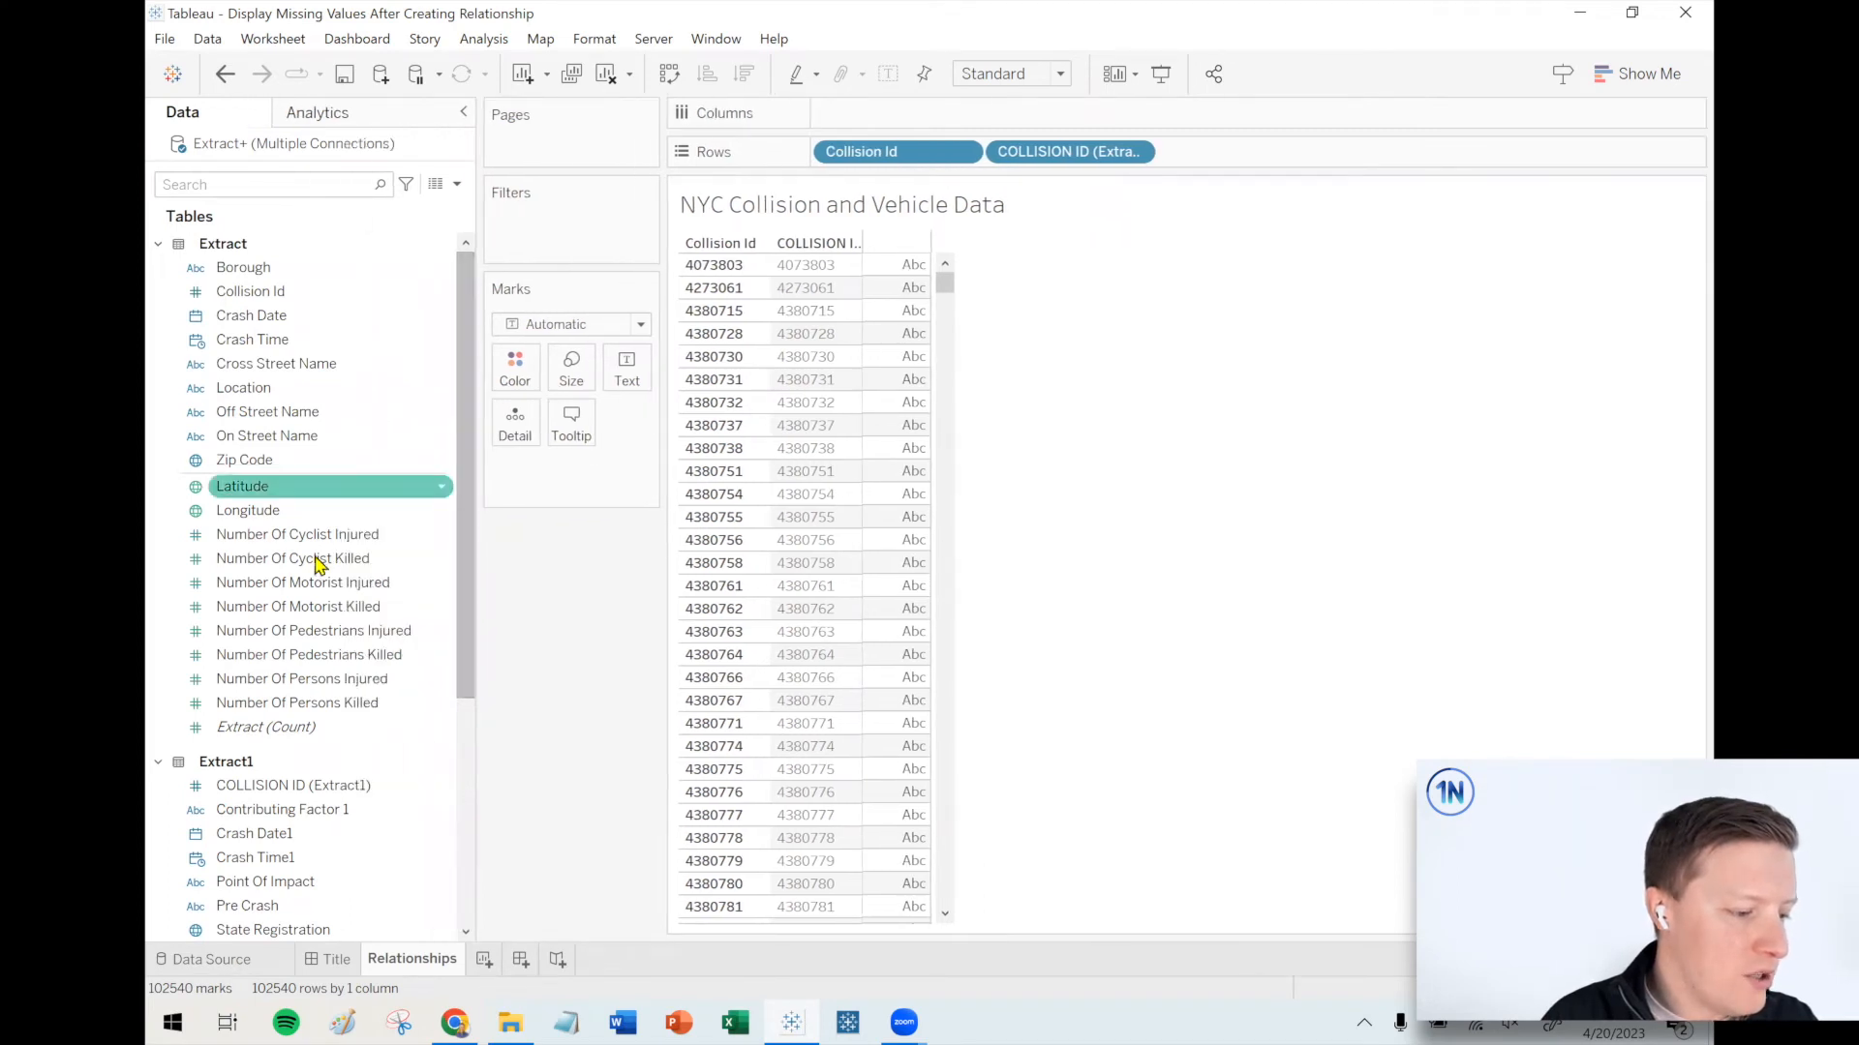
- Chart summed Number Of Persons Injured on Columns and drop vehicles COLLISION ID on Filters
{"action": "left_click", "coordinate": [313, 630]}
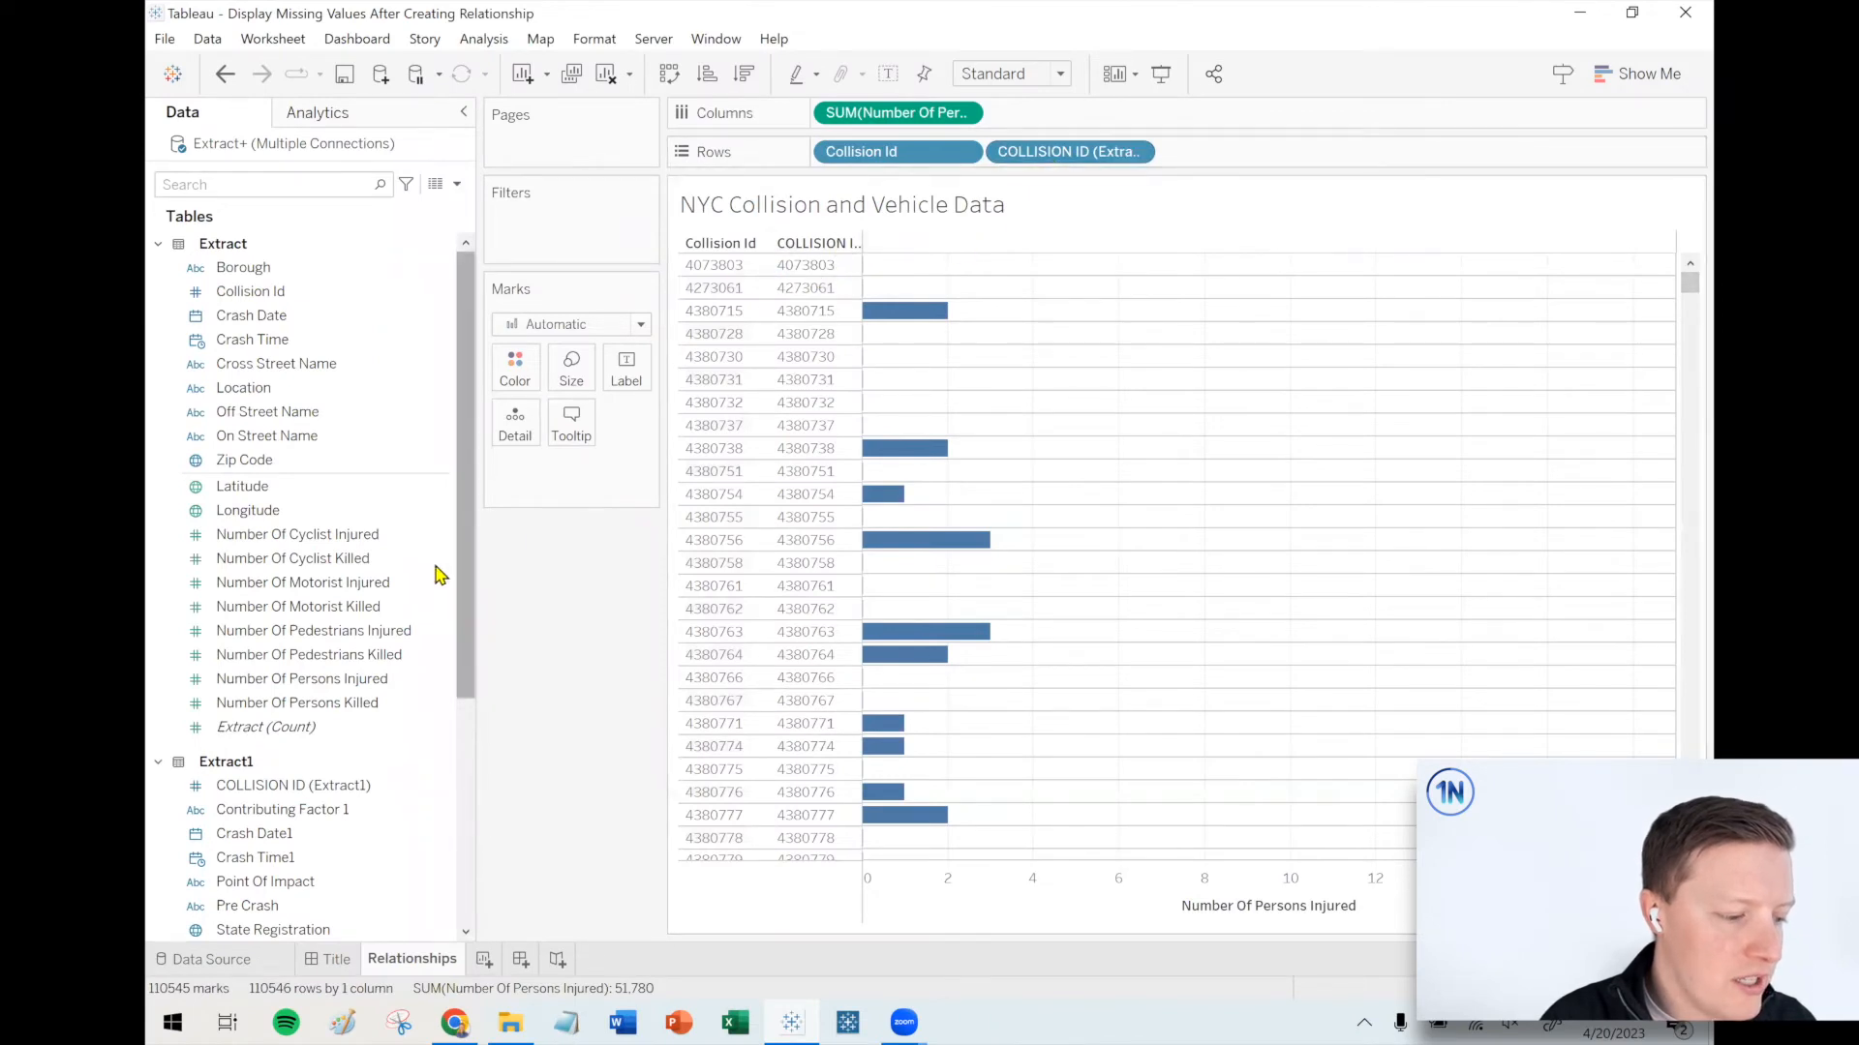
{"action": "left_click", "coordinate": [292, 785]}
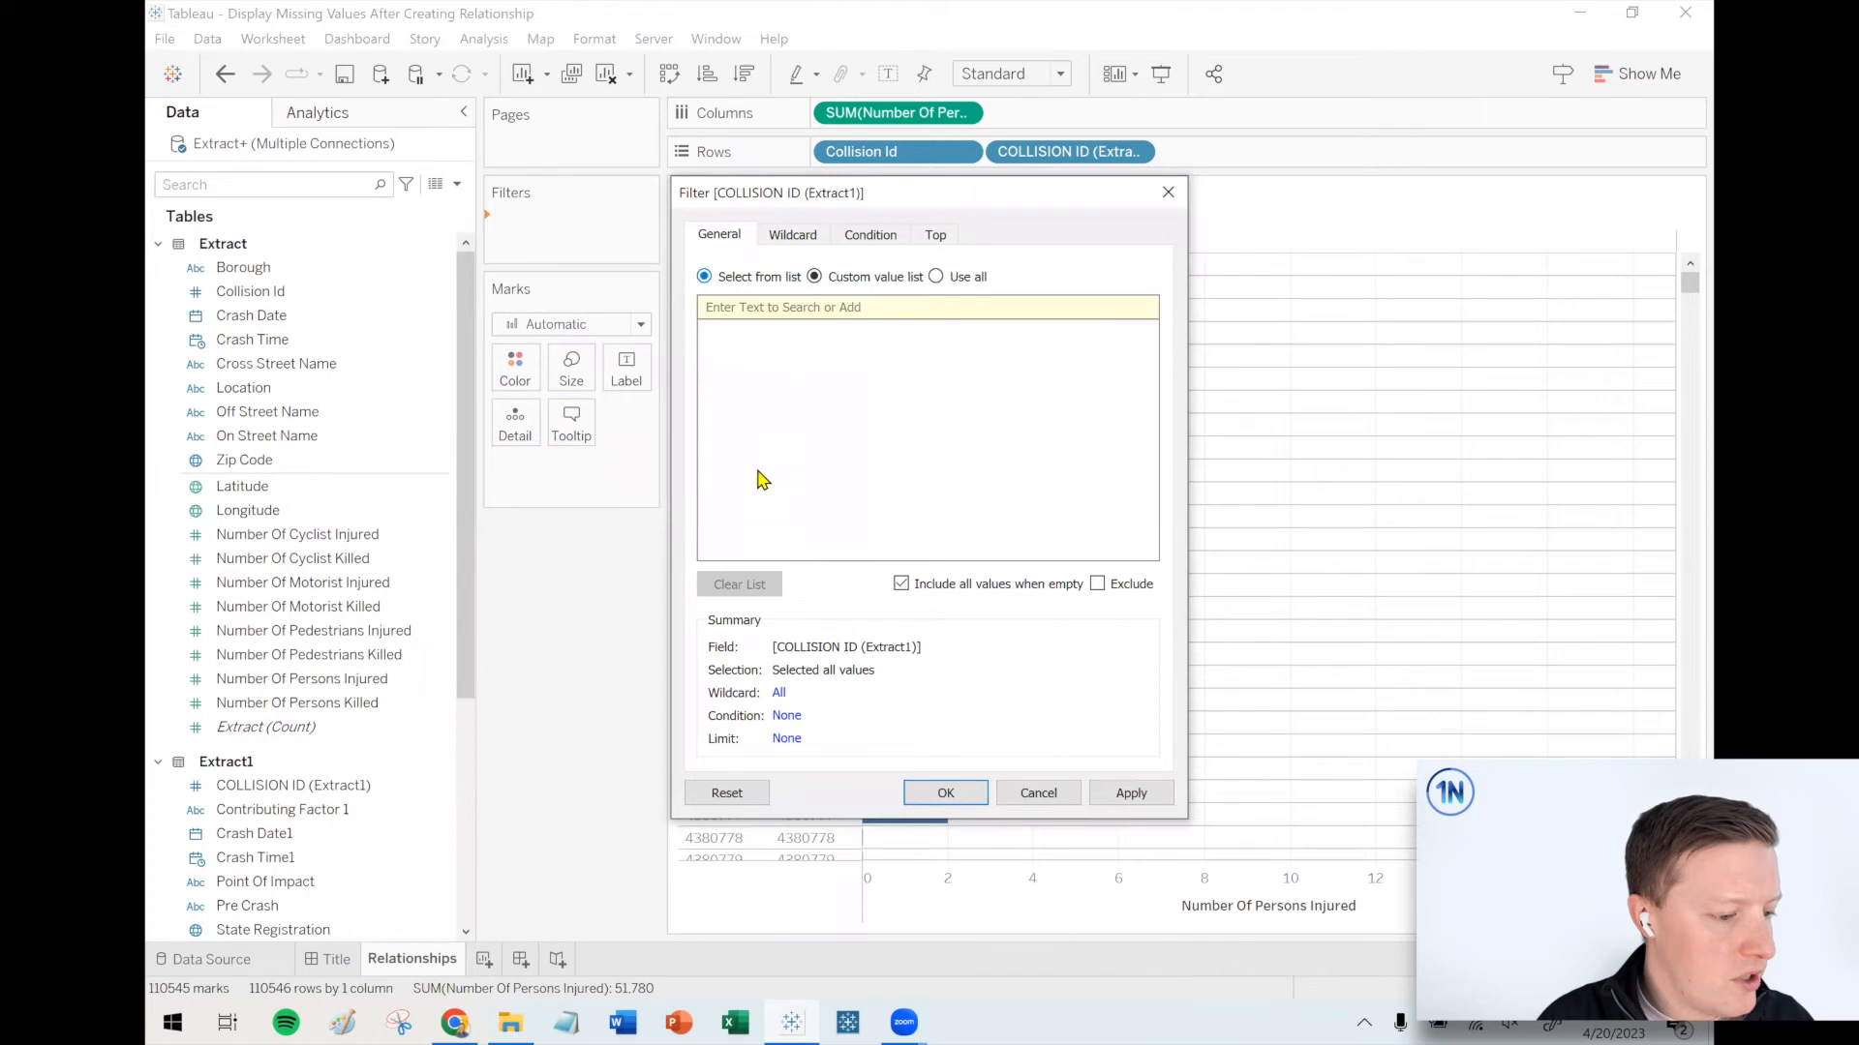
- Filter vehicles COLLISION ID to Null only, leaving 8,006 unmatched crash rows
{"action": "left_click", "coordinate": [704, 279]}
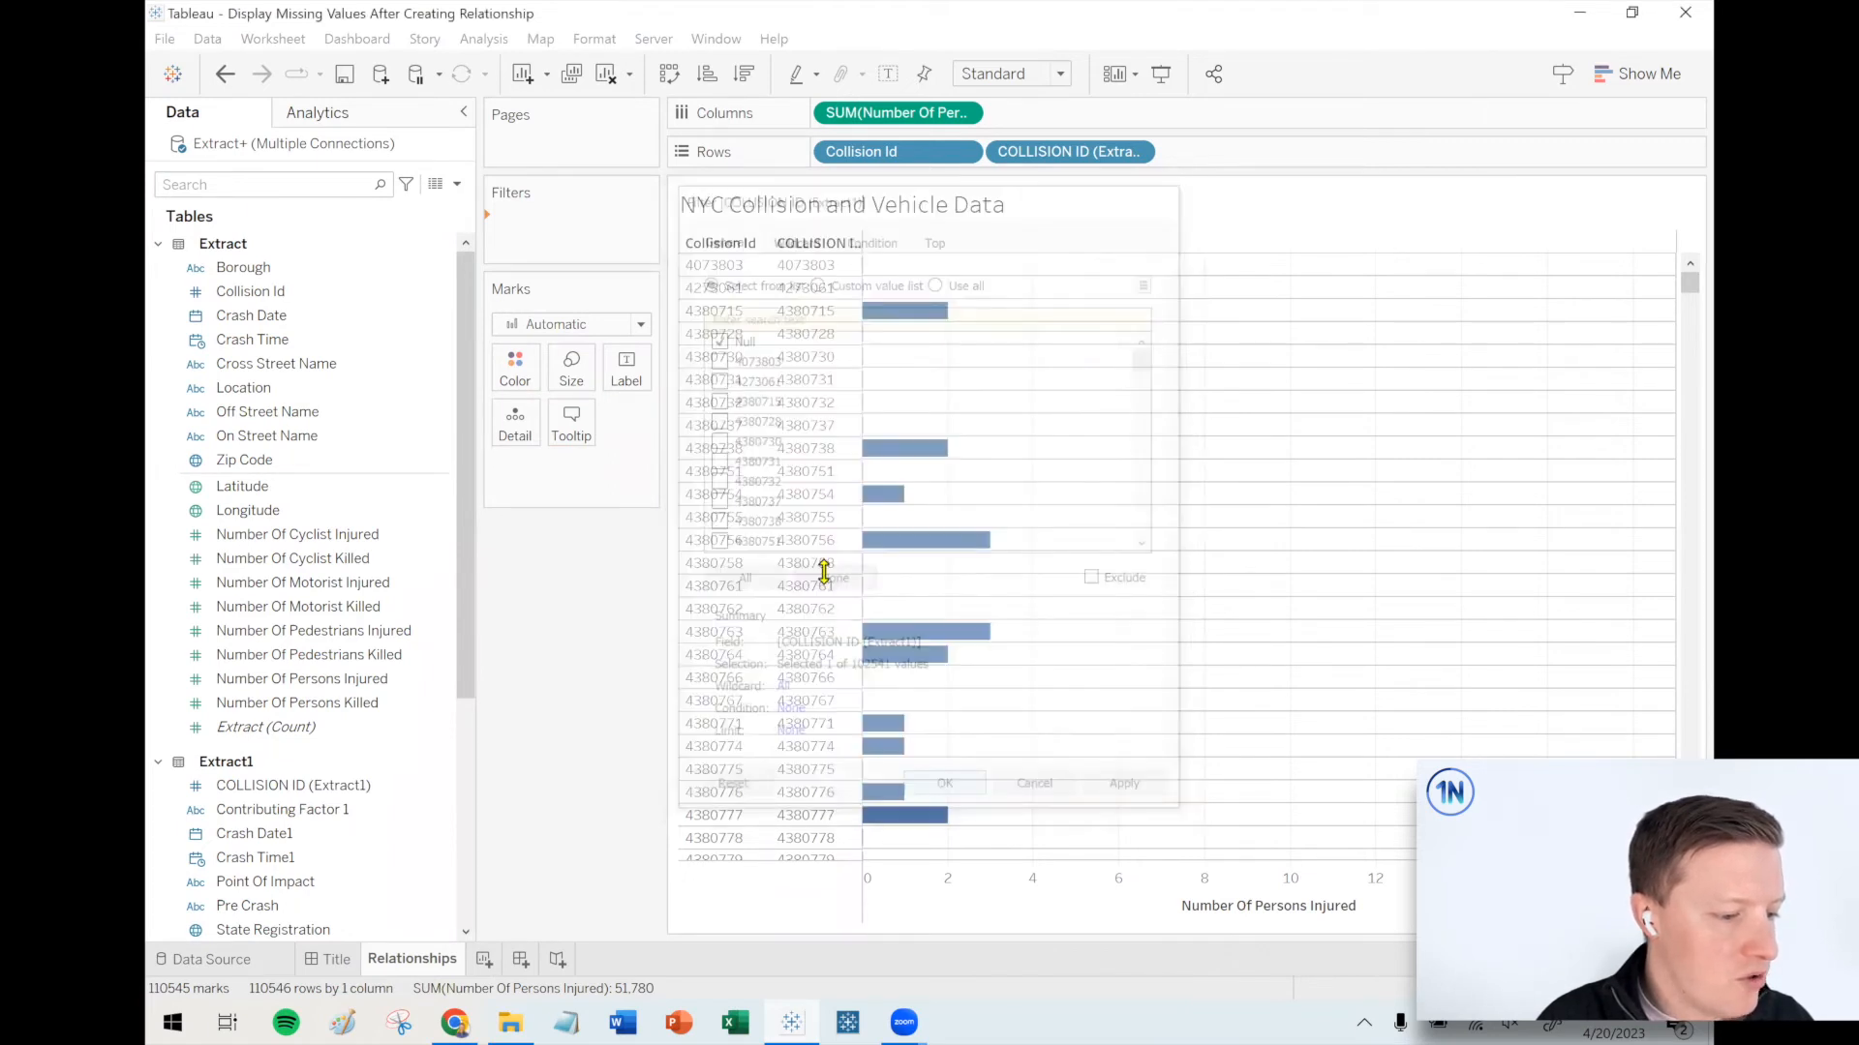
{"action": "left_click", "coordinate": [943, 783]}
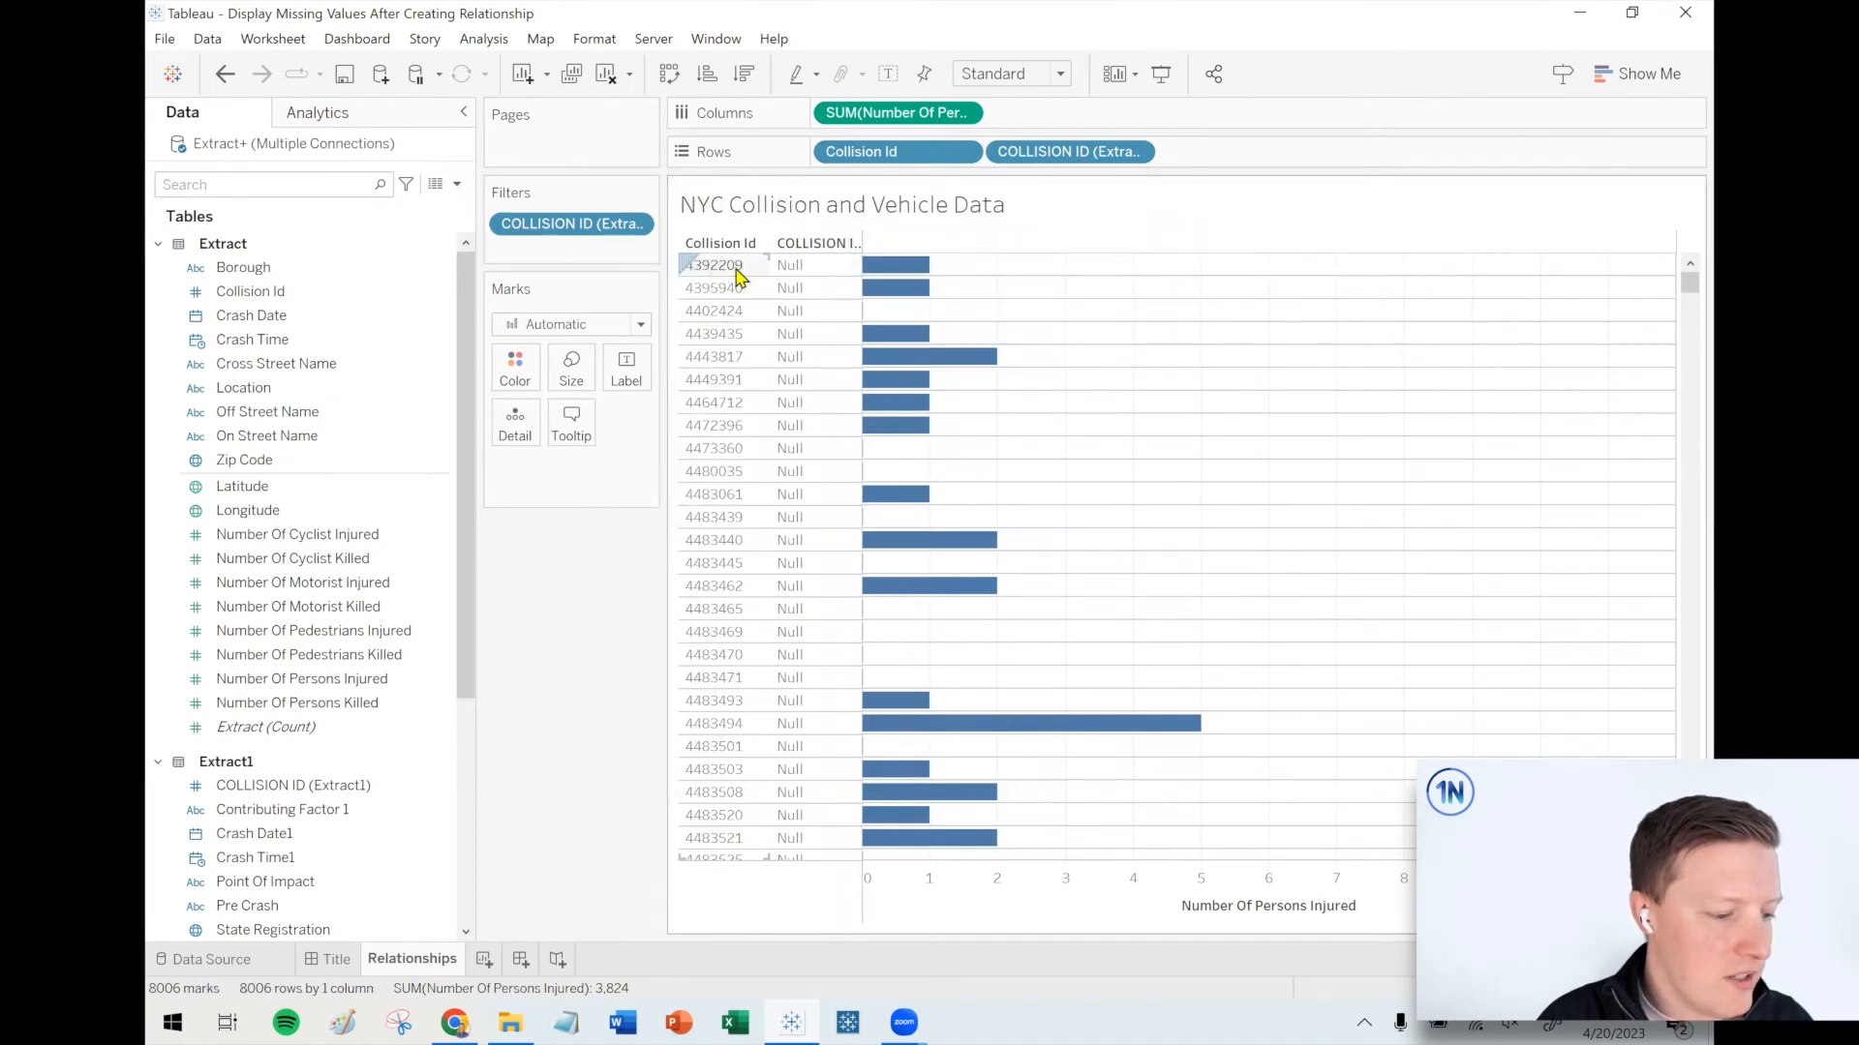
{"action": "mouse_move", "coordinate": [895, 264]}
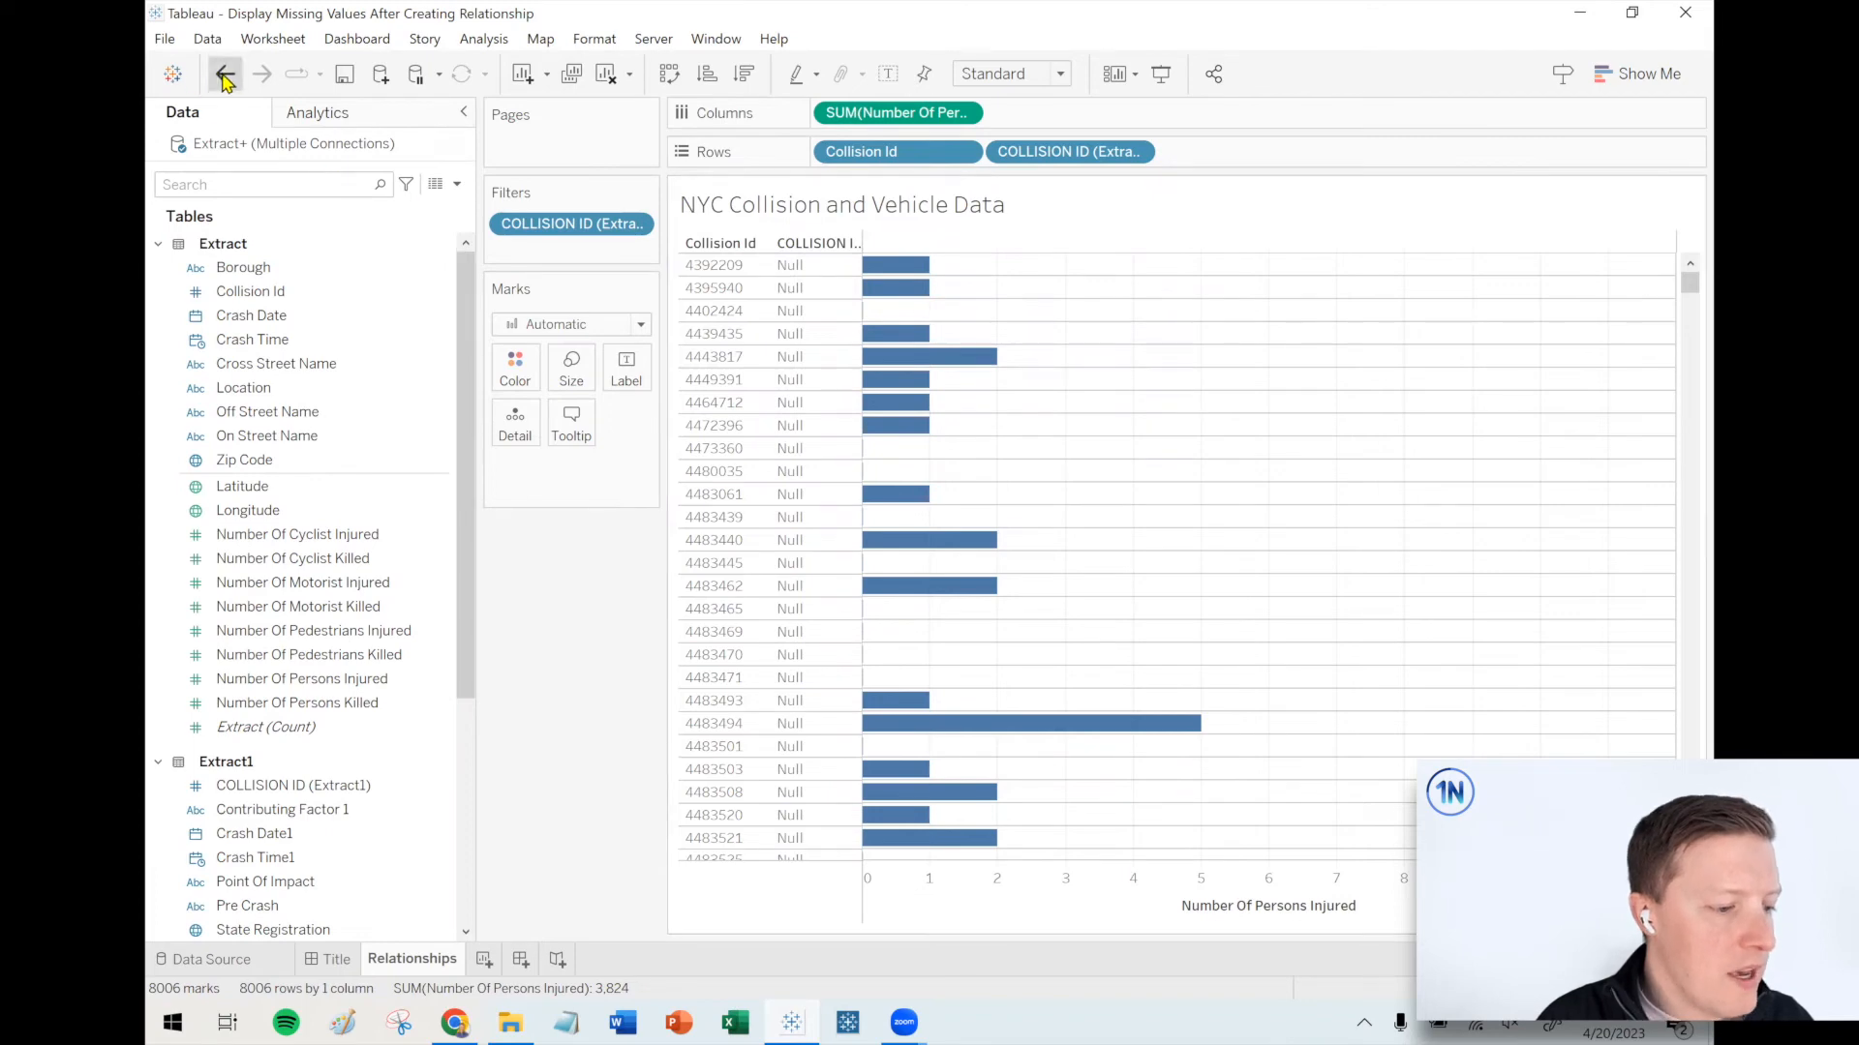
- Undo the Null filter and the Persons Injured bars, back to 102,540 rows
{"action": "left_click", "coordinate": [226, 73]}
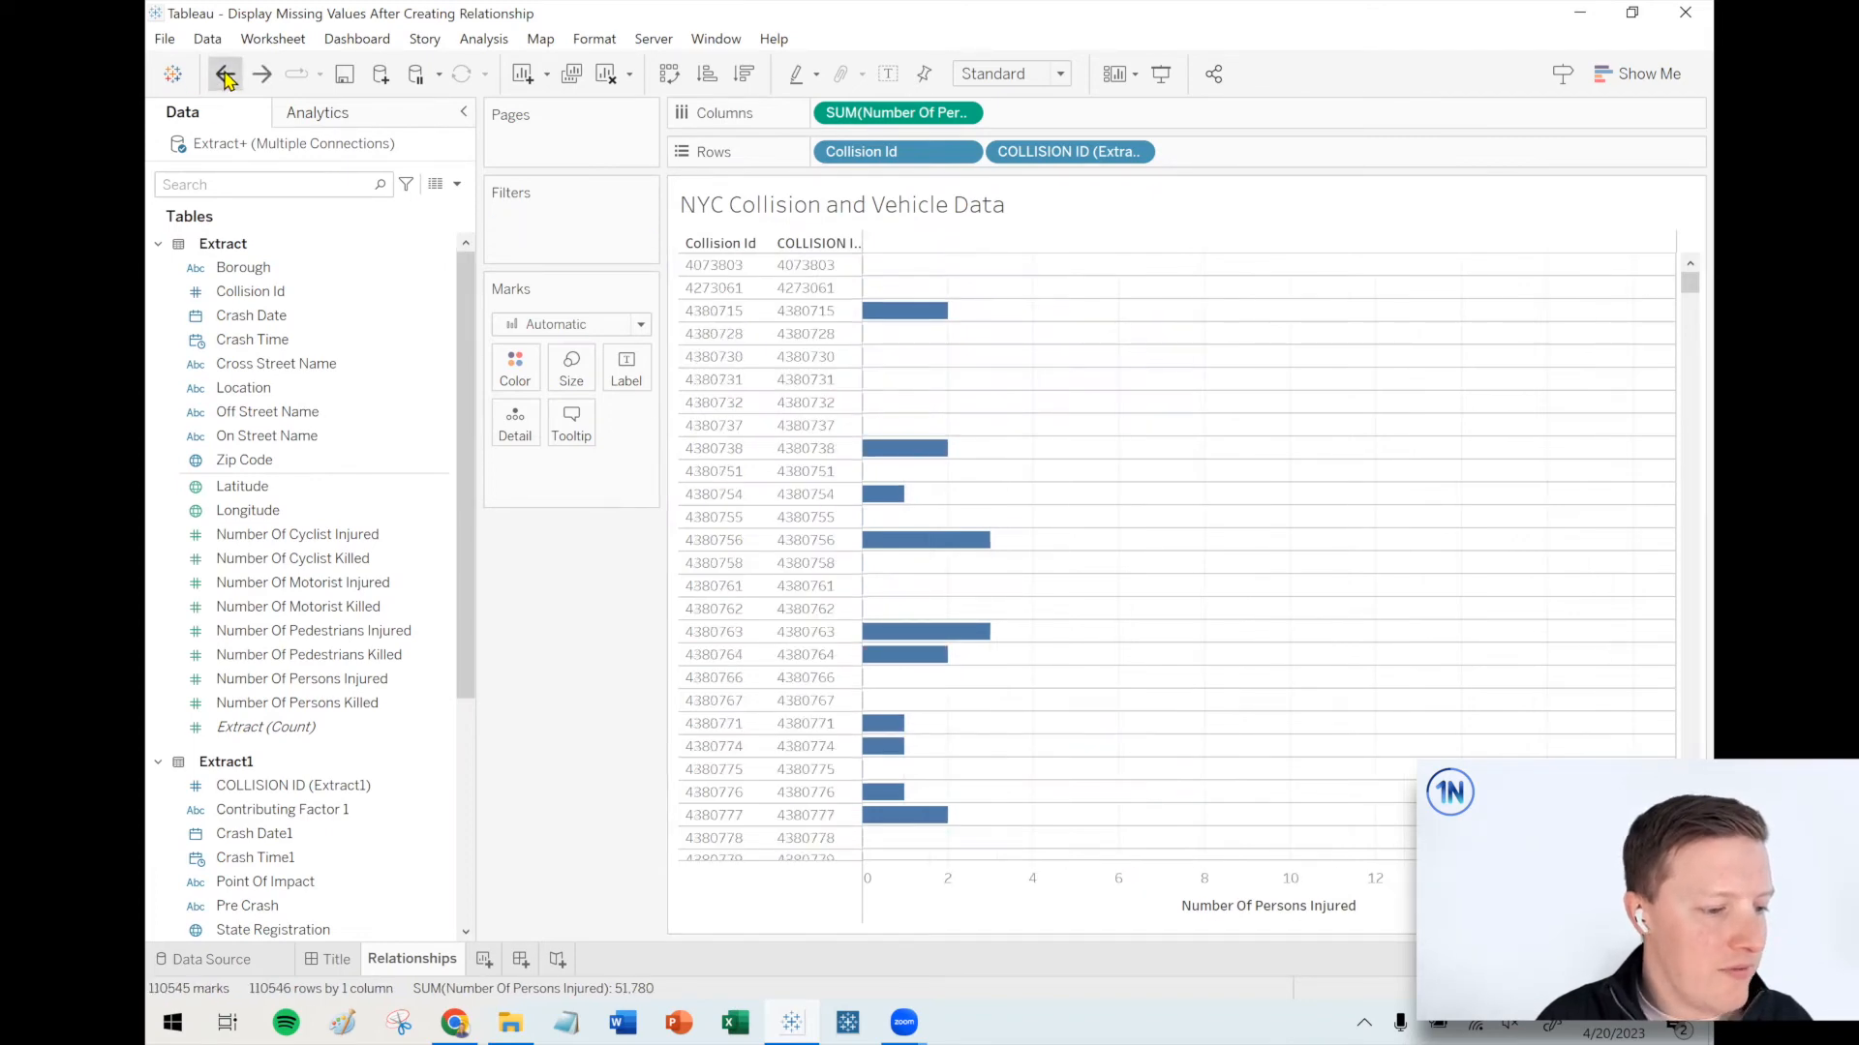
{"action": "left_click", "coordinate": [224, 73]}
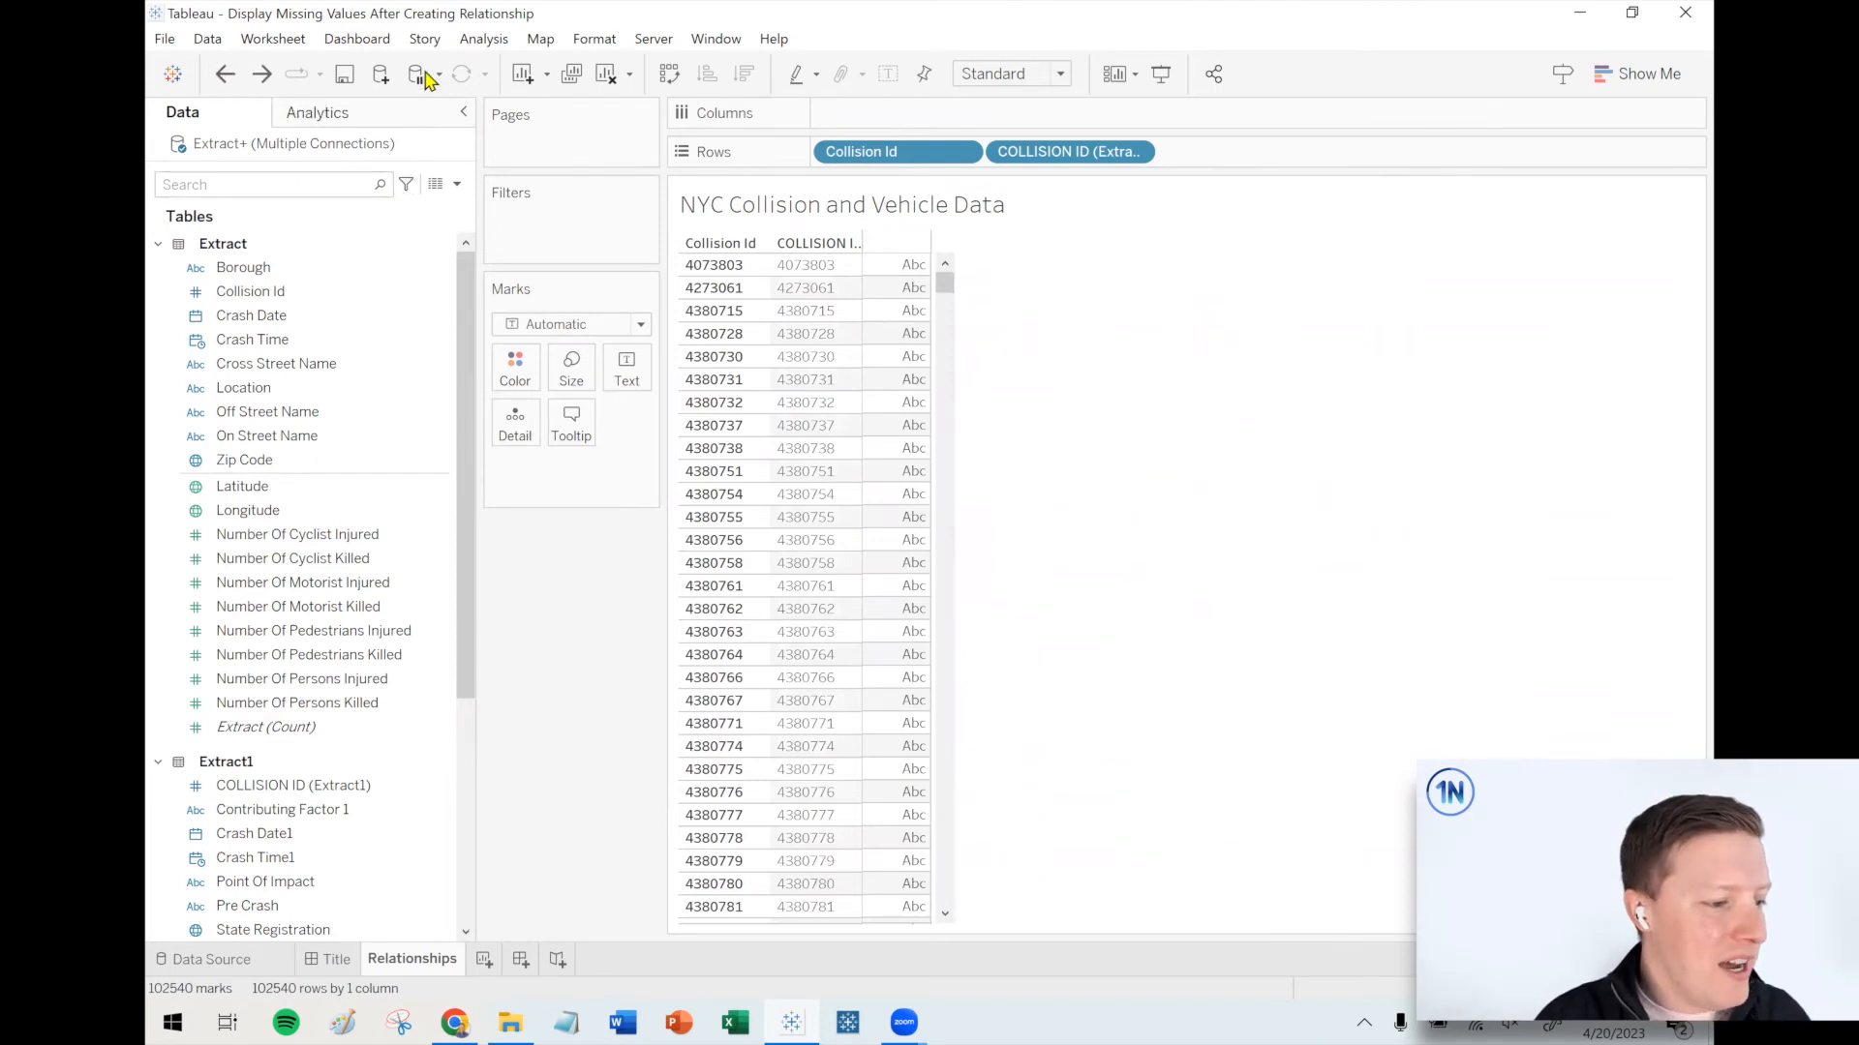
- Turn on Analysis > Table Layout > Show Empty Rows, raising the listing to 110,546 rows
{"action": "left_click", "coordinate": [482, 38]}
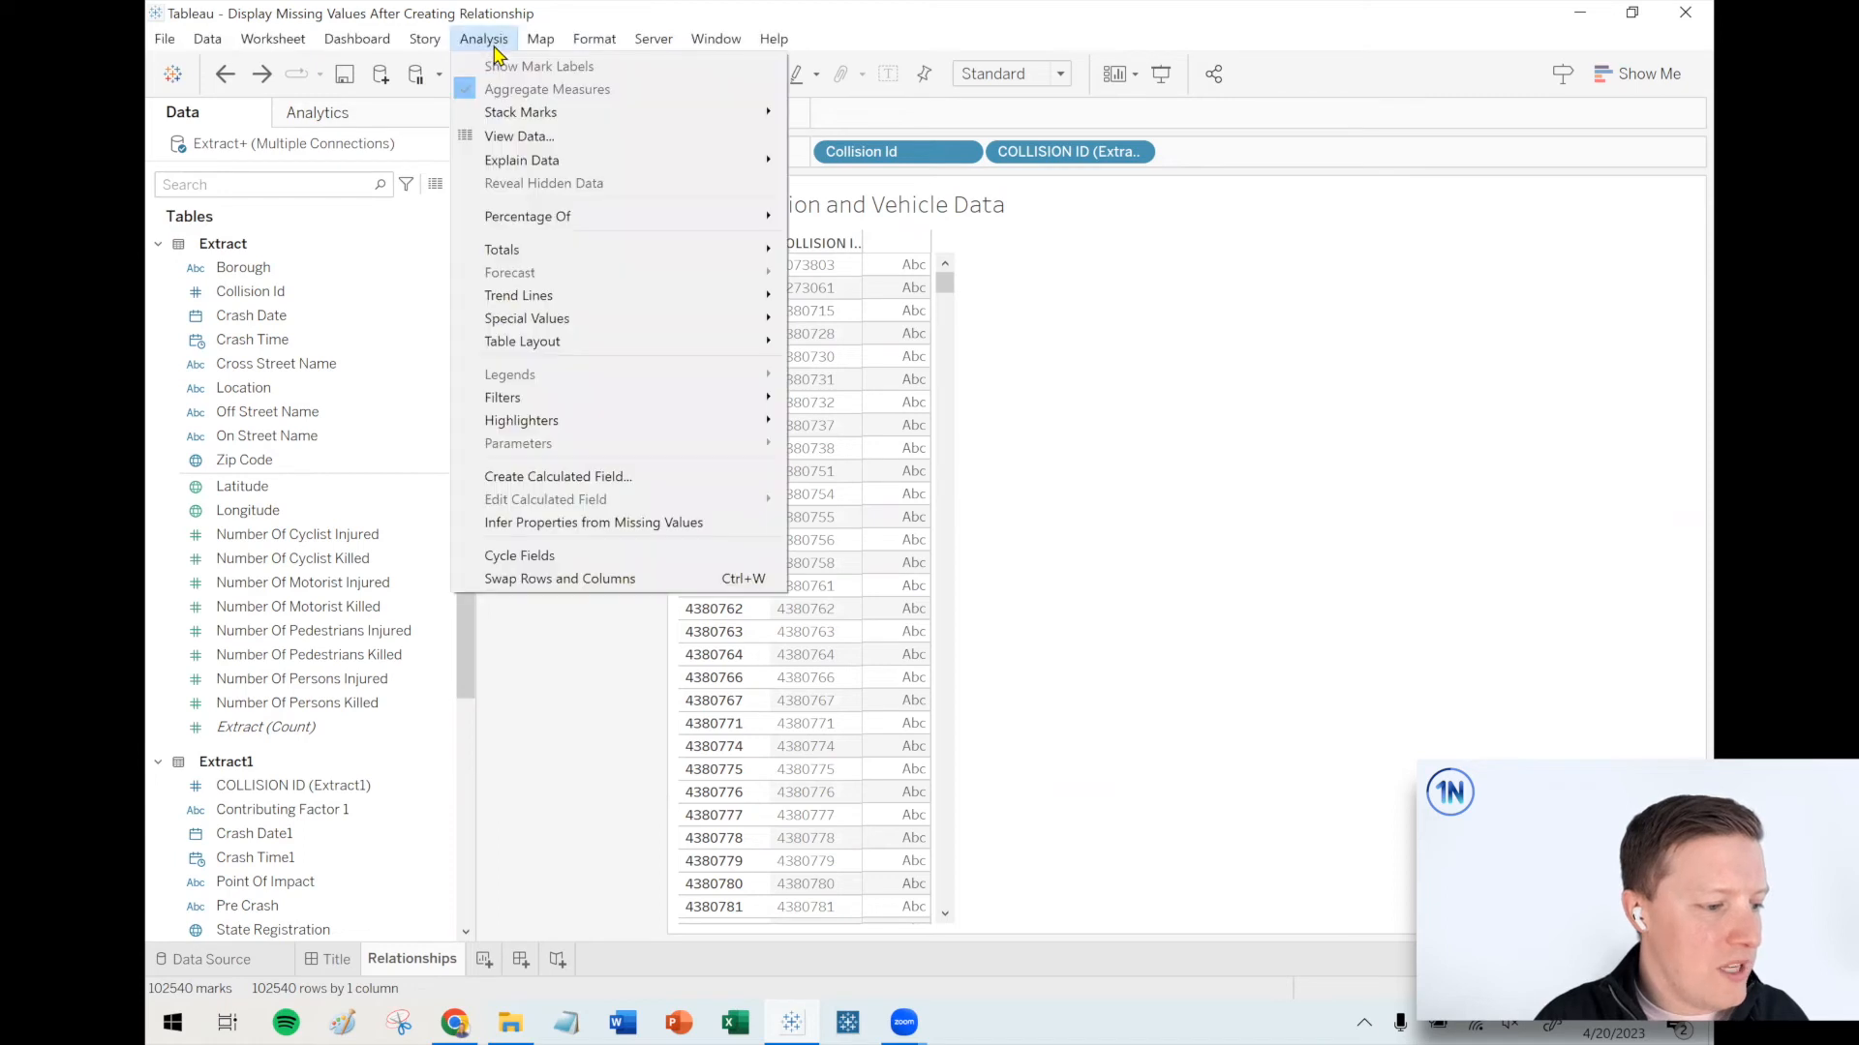
{"action": "mouse_move", "coordinate": [521, 342]}
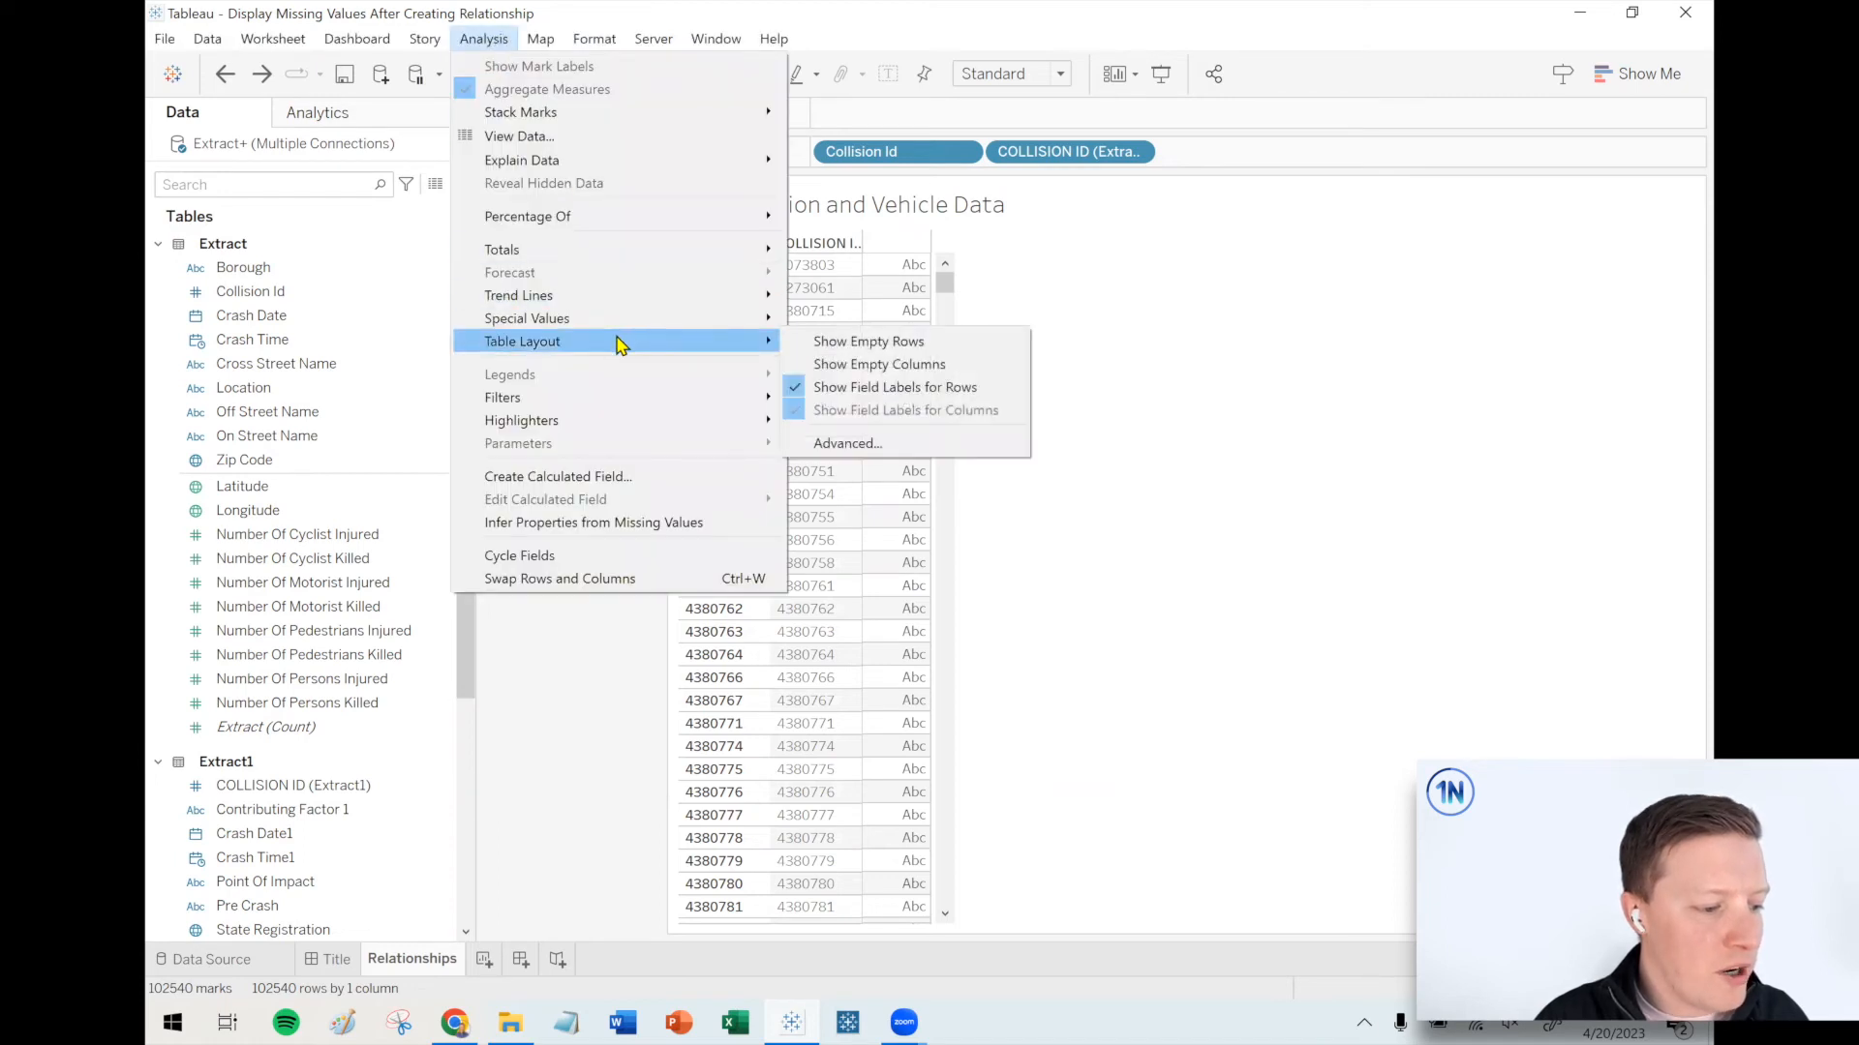
{"action": "mouse_move", "coordinate": [869, 341]}
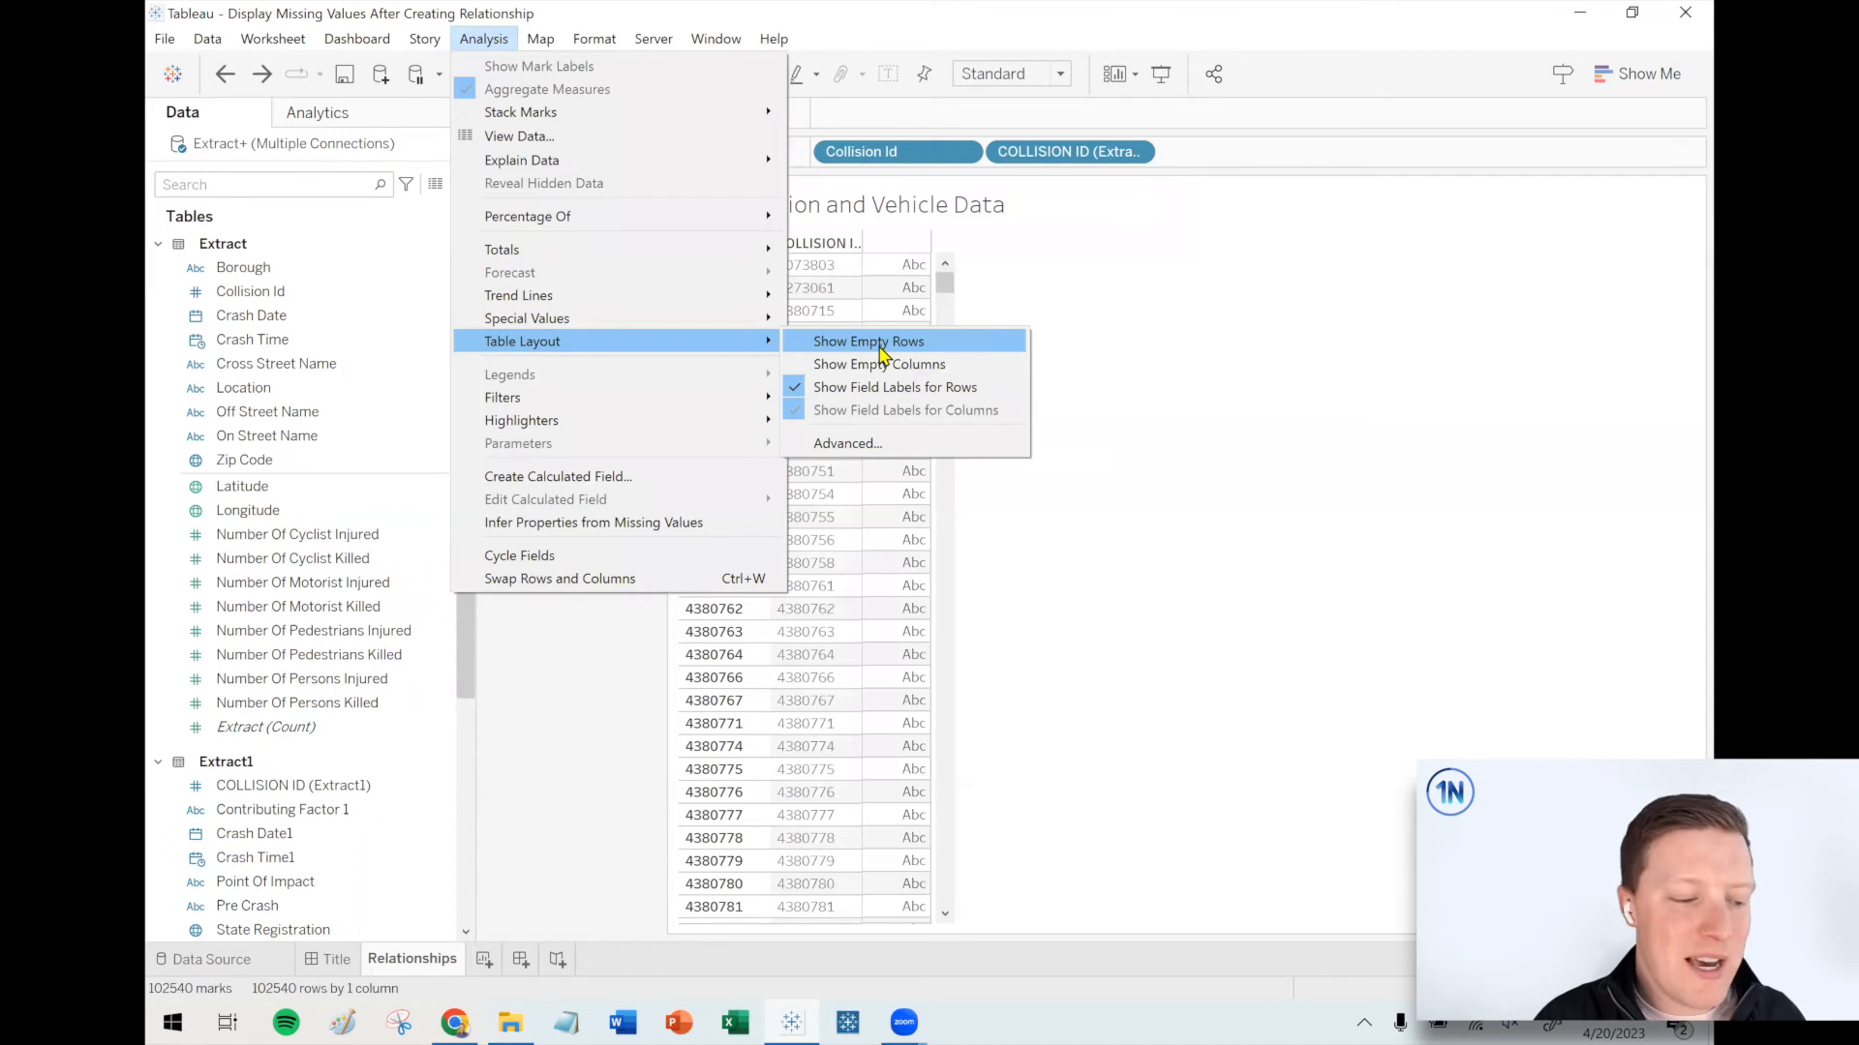
{"action": "left_click", "coordinate": [868, 342]}
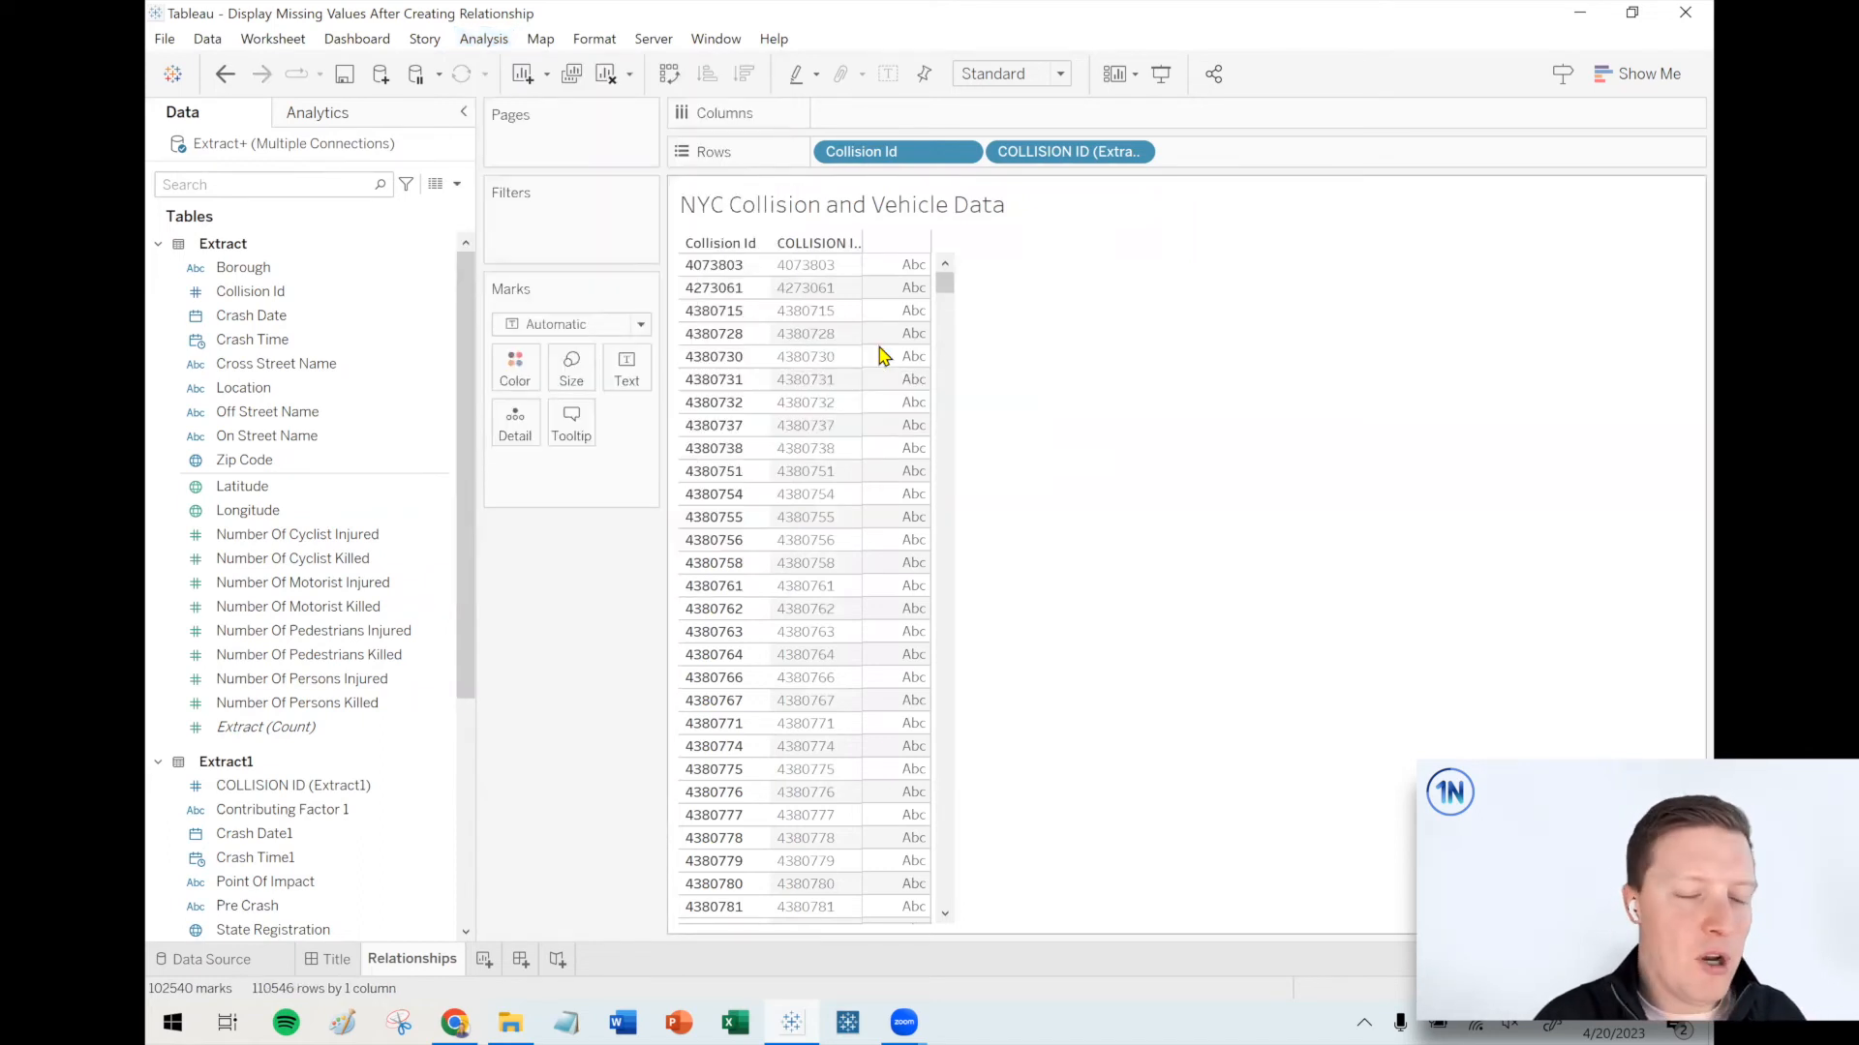
{"action": "mouse_move", "coordinate": [1466, 443]}
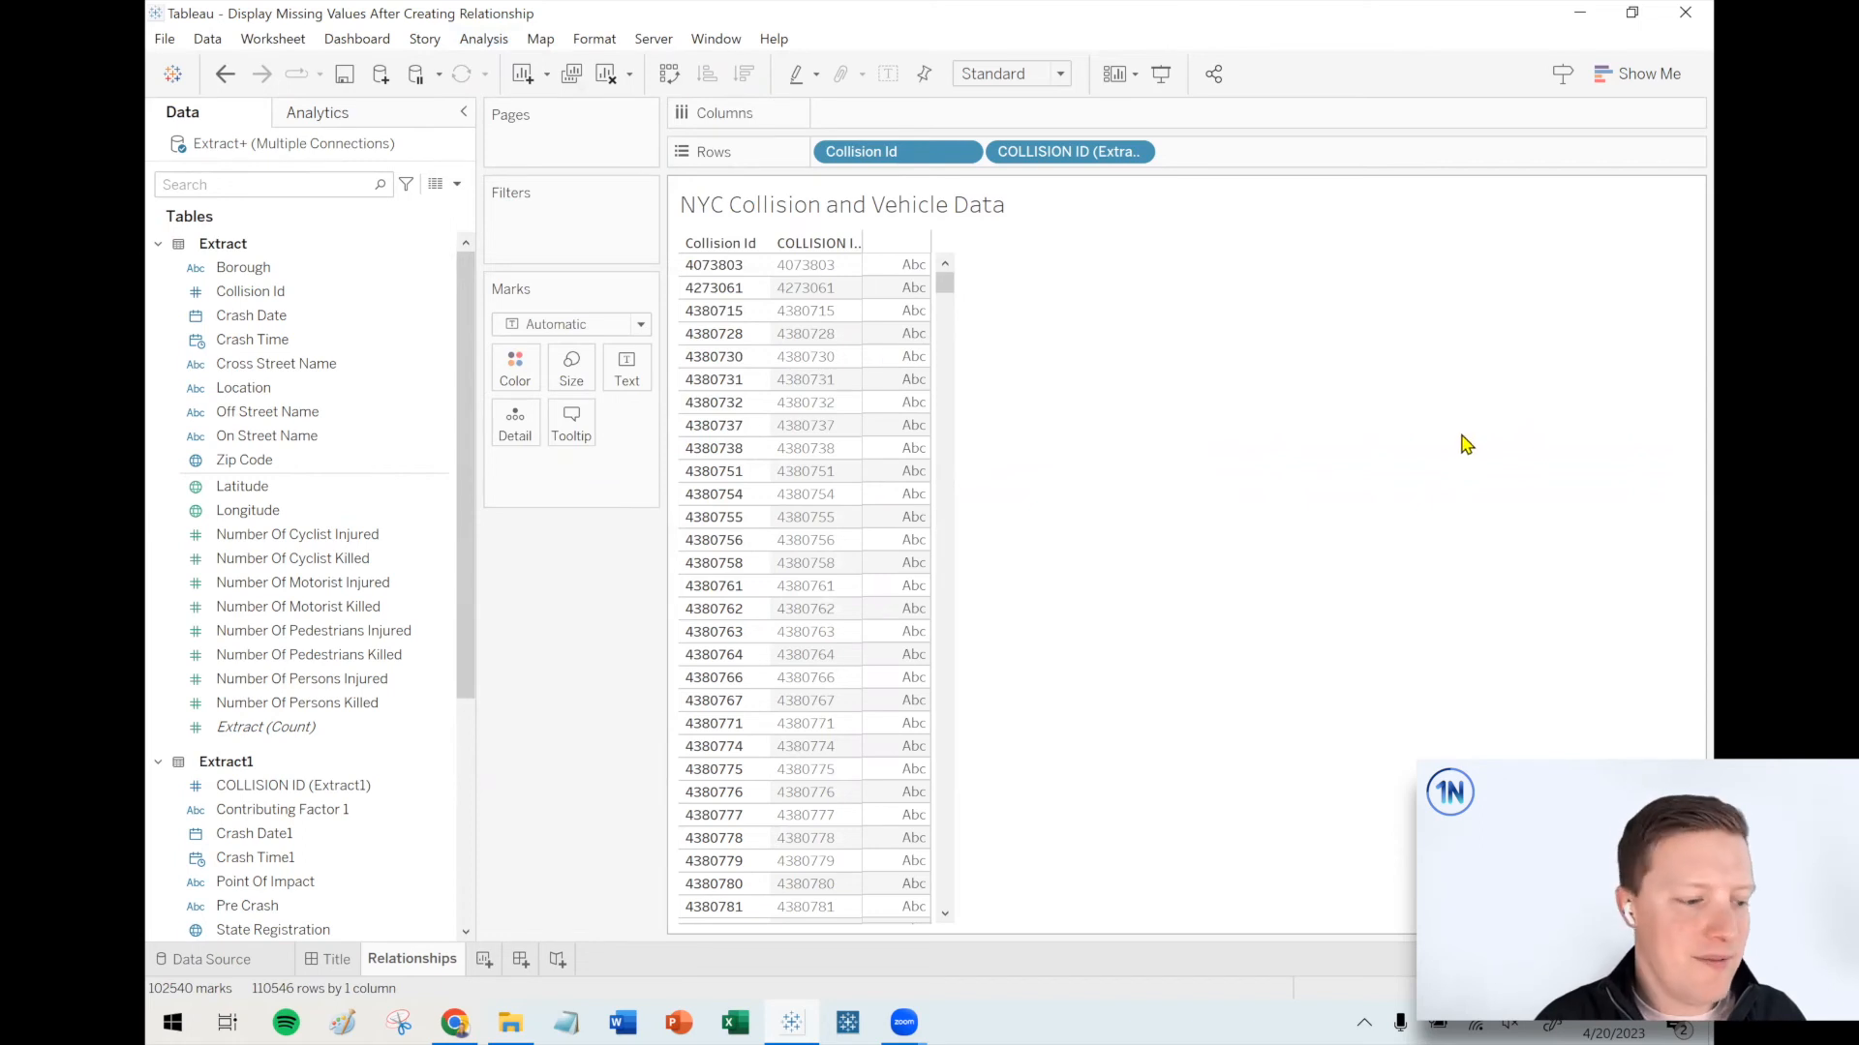